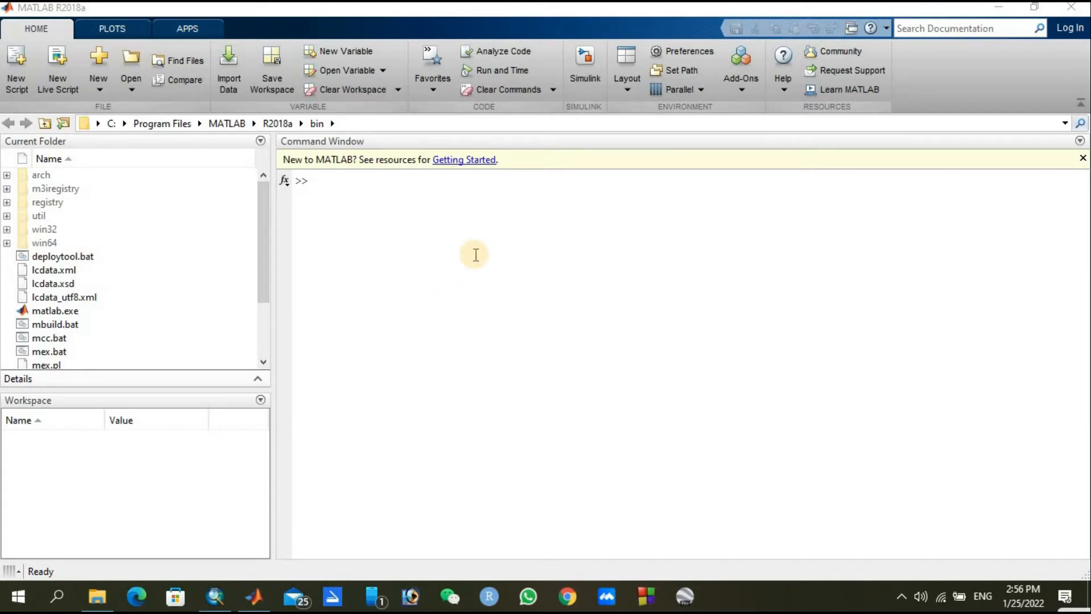
- Browse to H:\TRMM_DATA on the ADATA HD650 drive, listing year folders 2000 to 2020
click(96, 596)
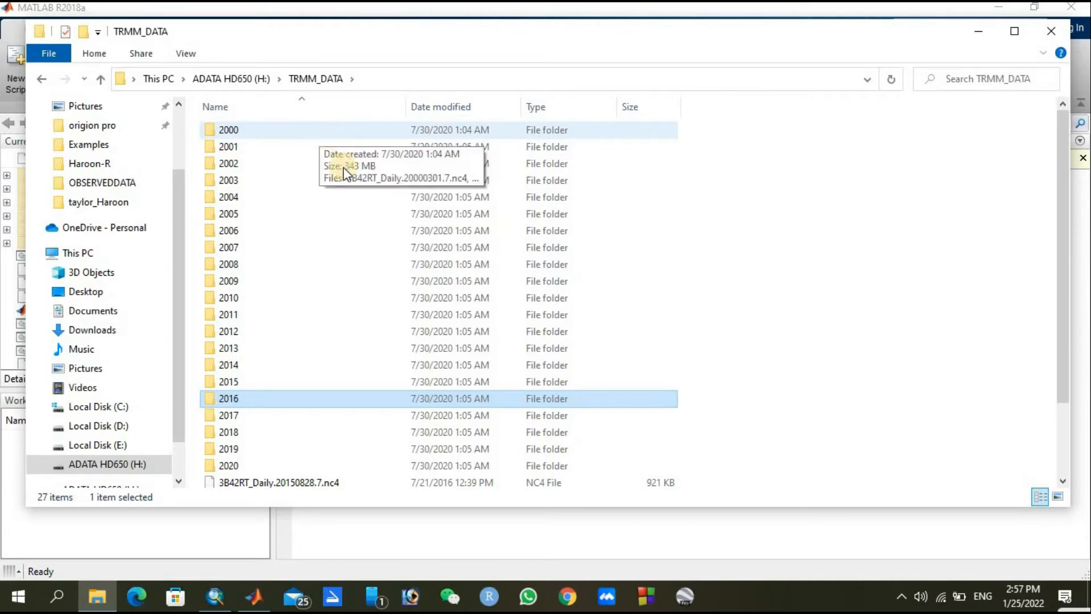
mouse_move(310, 132)
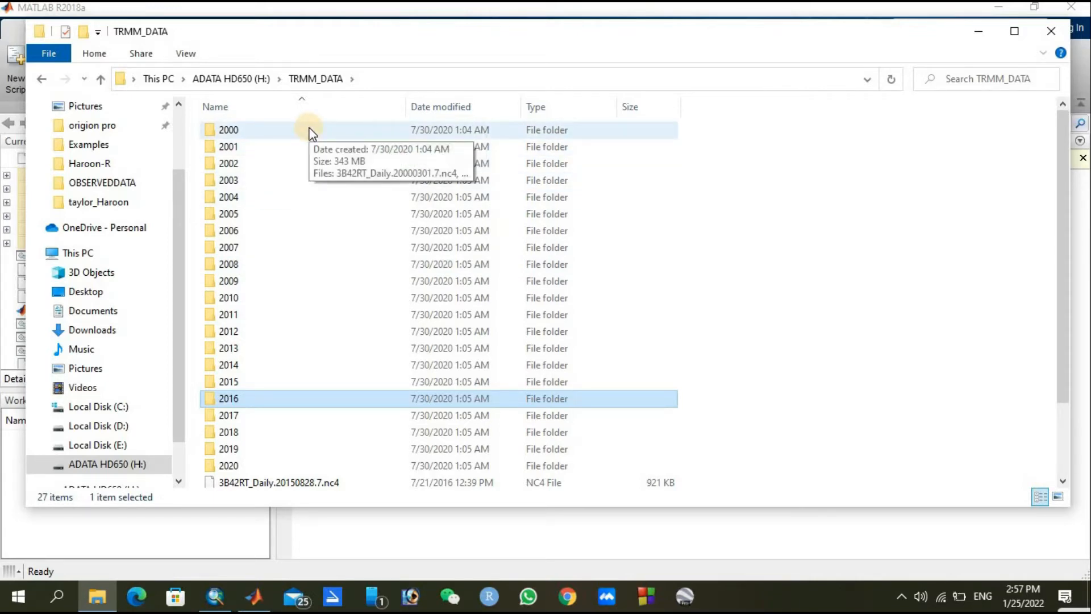
- Enter the 2000 folder and look through its 3B42RT_Daily NC4 files from March to December
double_click(228, 130)
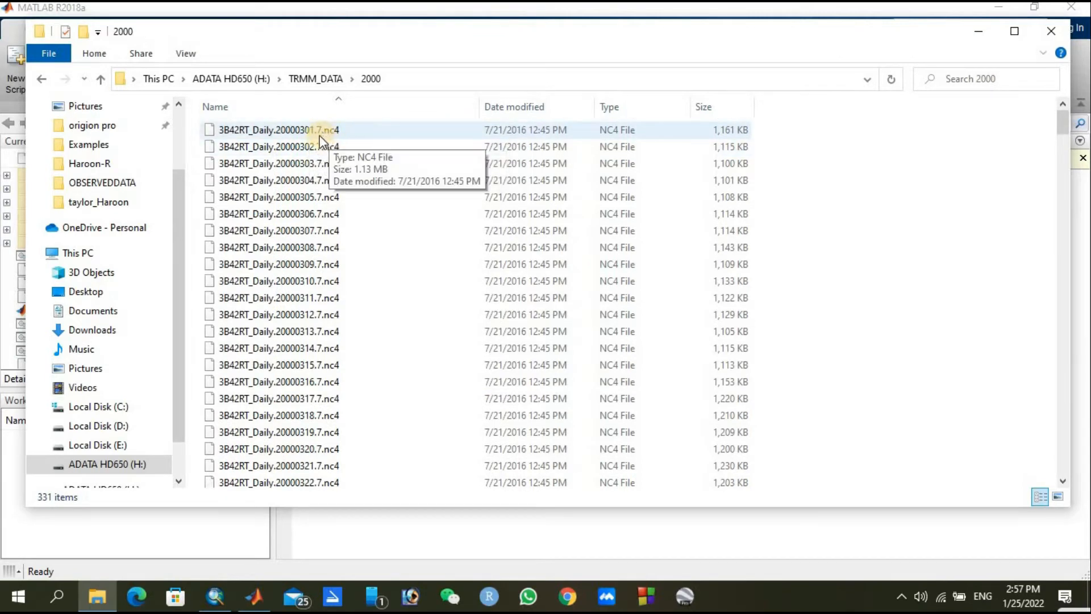
mouse_move(324, 143)
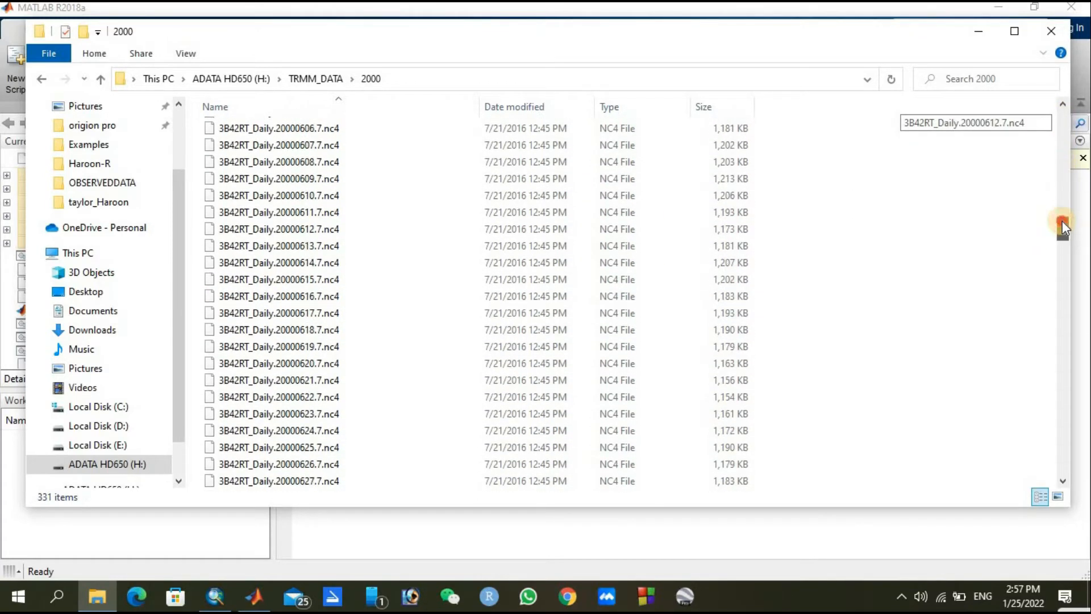
scroll(down, 3)
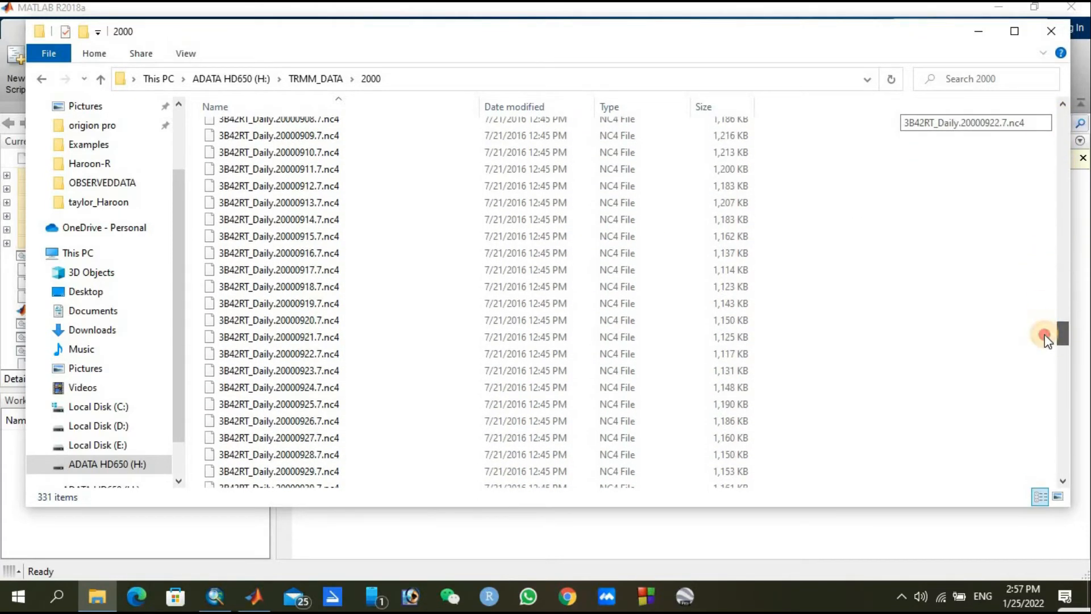
scroll(down, 3)
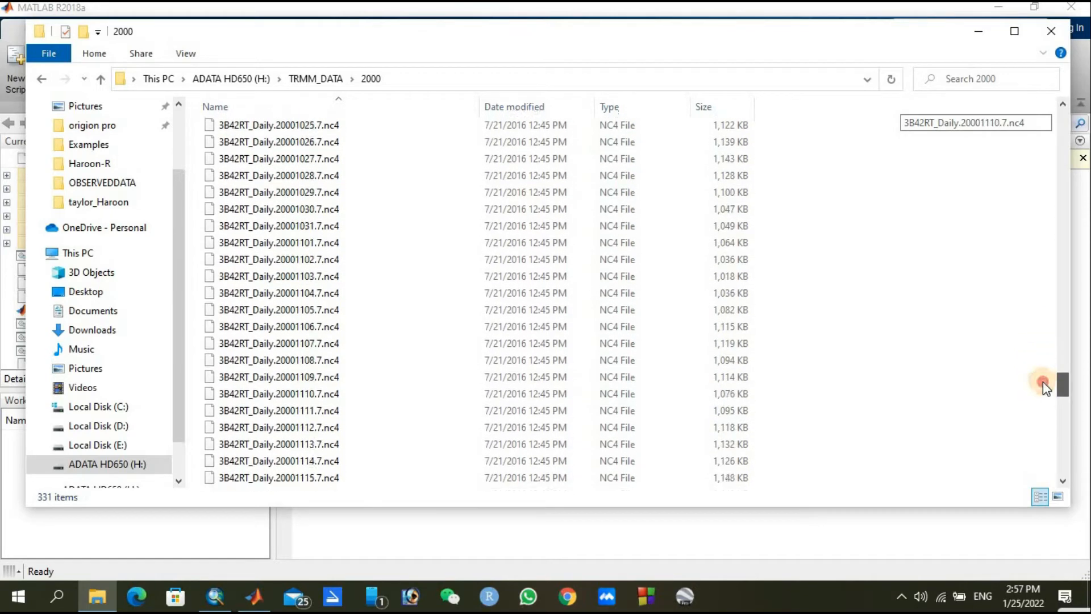
scroll(down, 3)
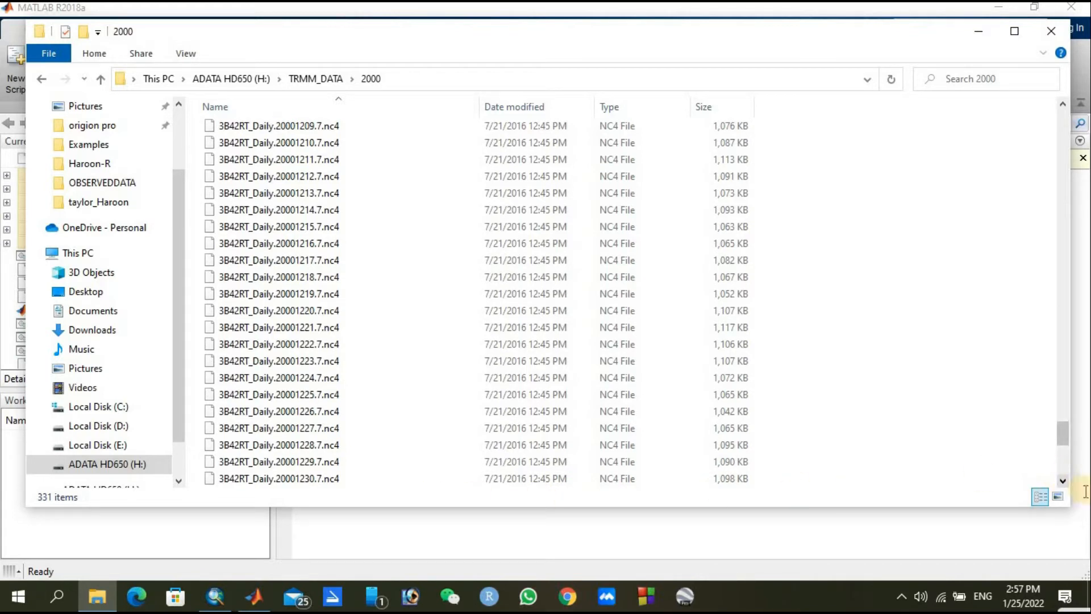
scroll(down, 3)
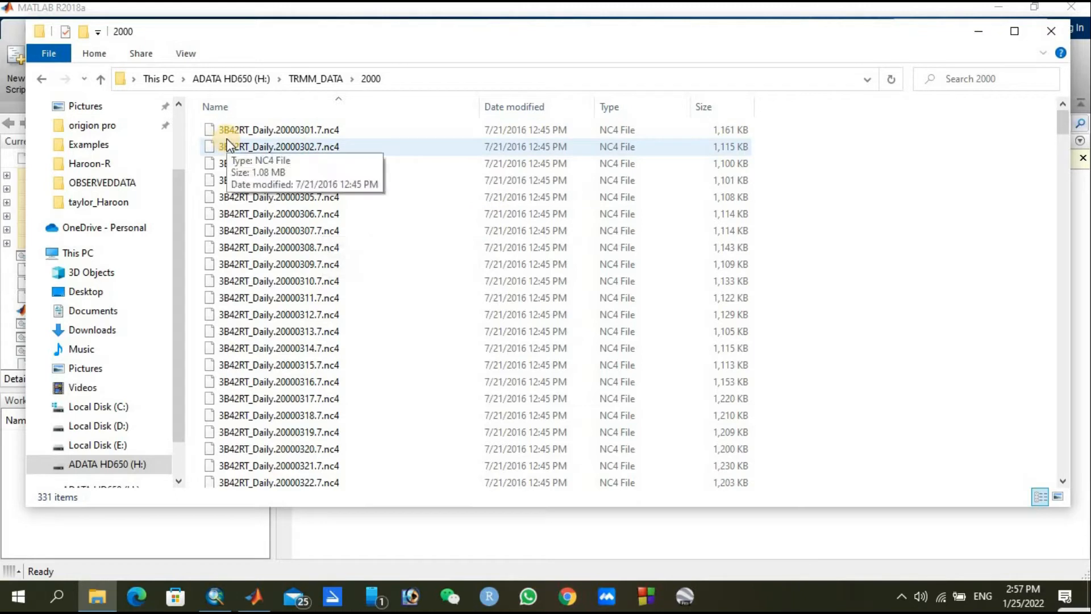
mouse_move(99, 78)
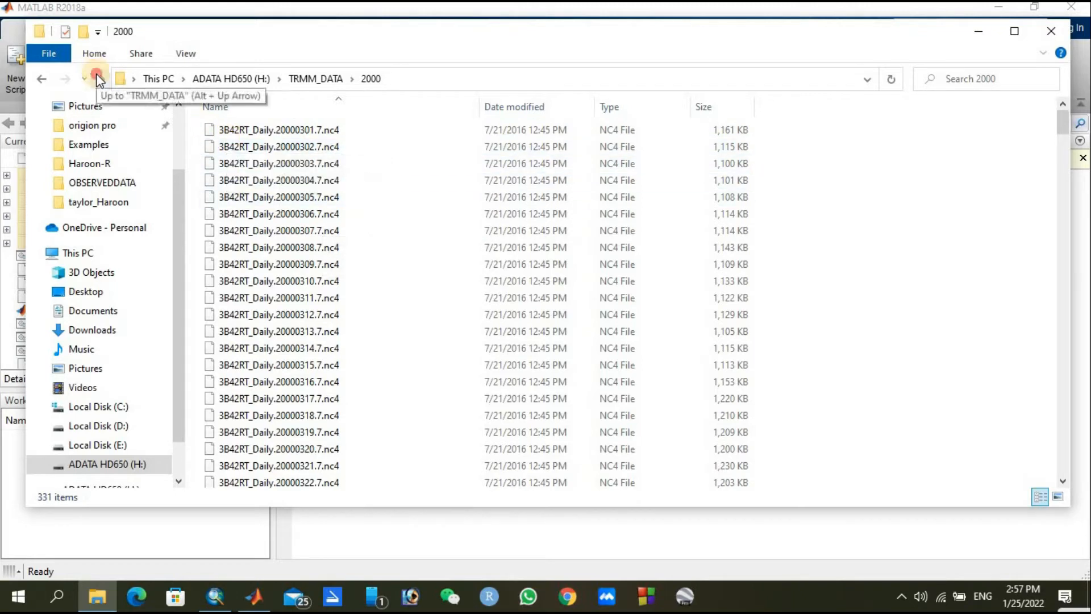
- Return to TRMM_DATA, enter the 2016 folder and select stations.csv at the bottom of its 368 items
click(100, 79)
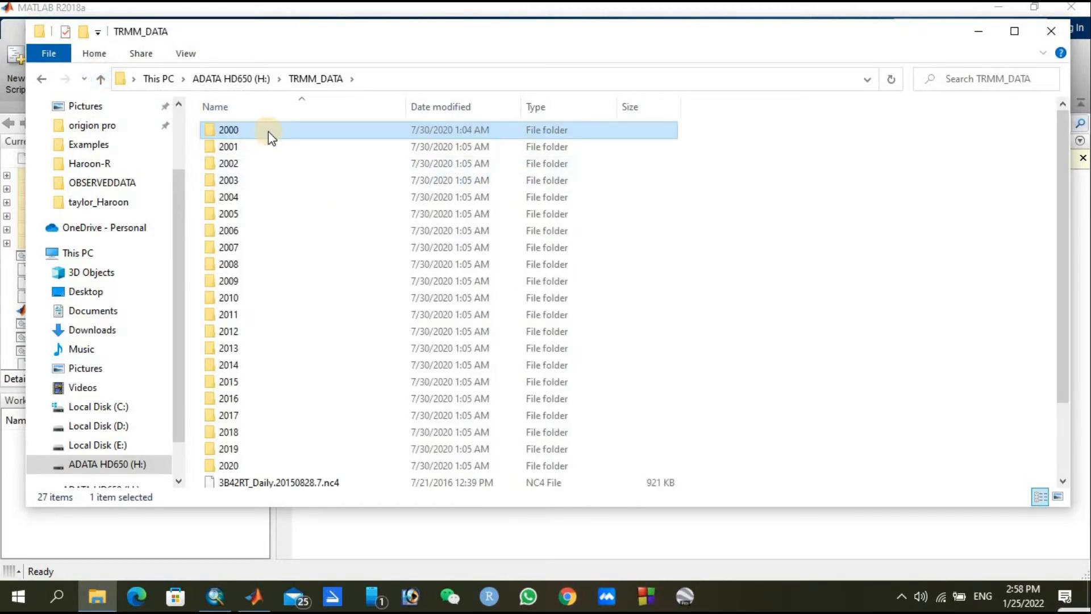
mouse_move(262, 271)
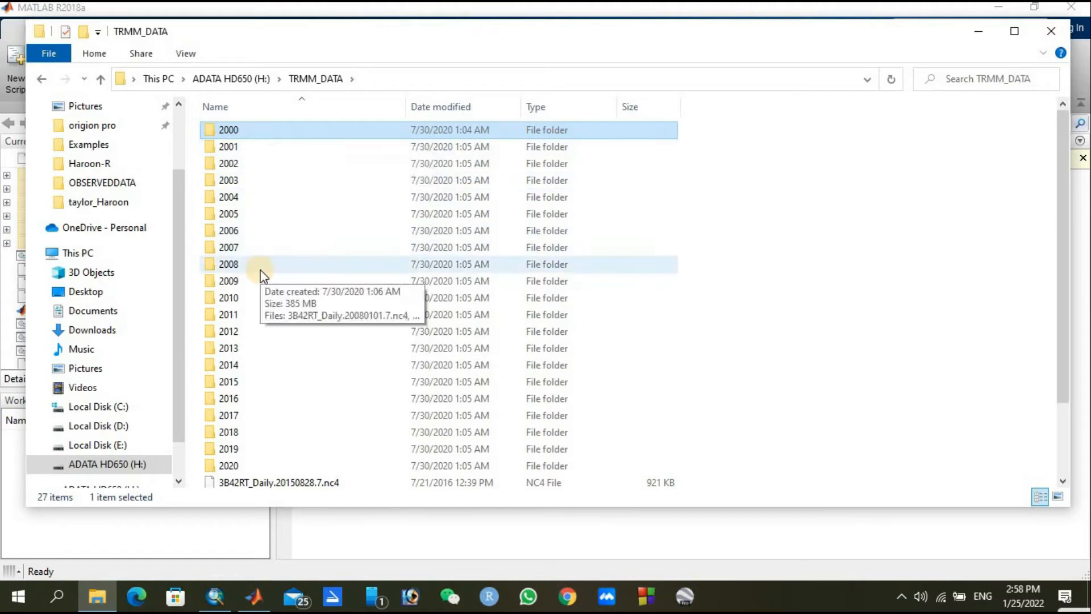
scroll(down, 3)
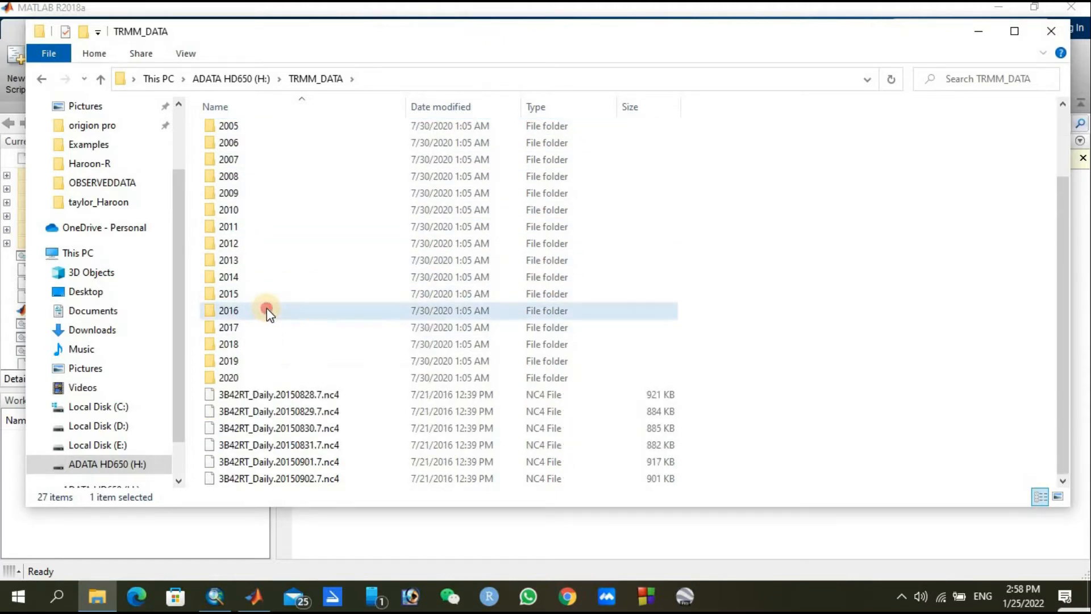
double_click(229, 310)
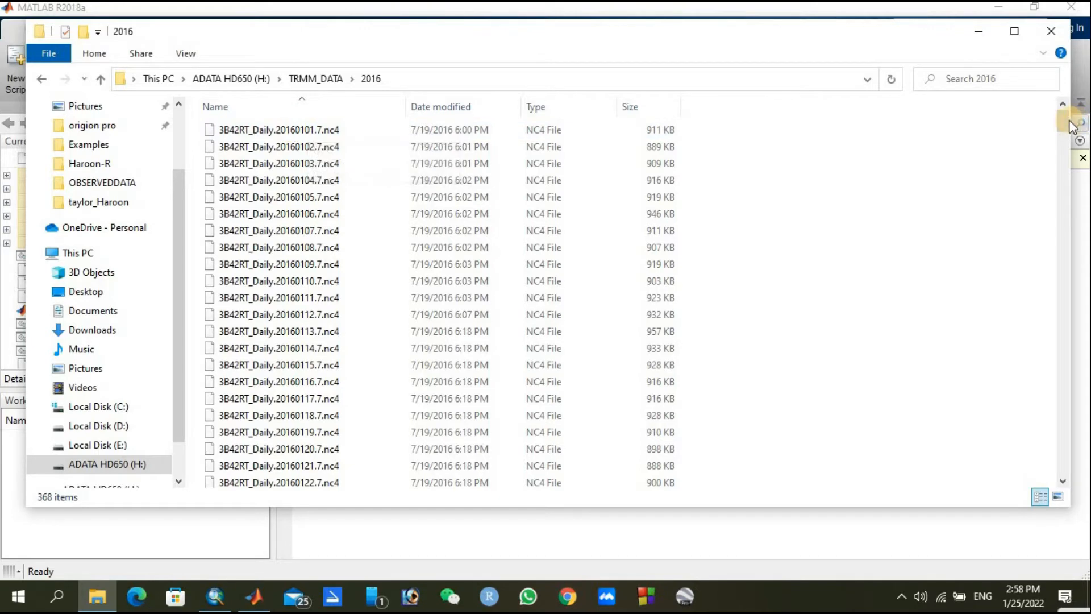
scroll(down, 3)
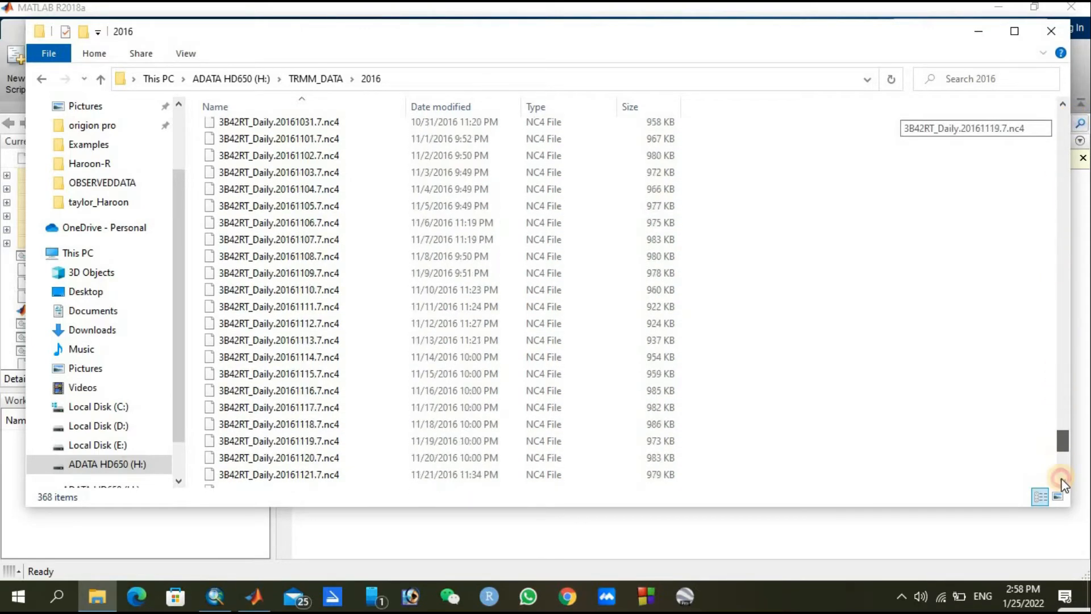
scroll(down, 3)
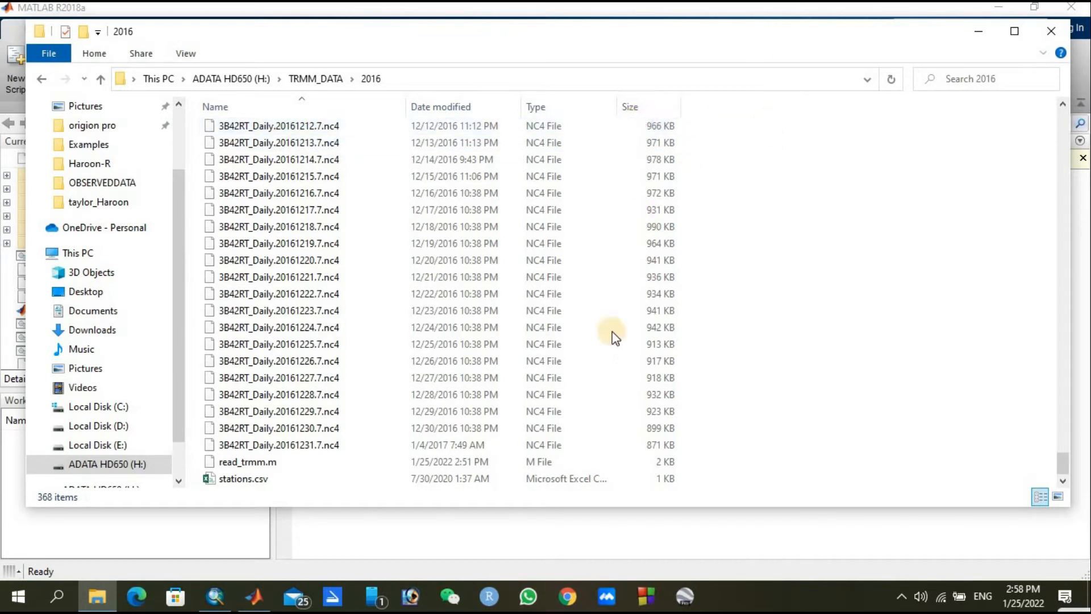
mouse_move(814, 347)
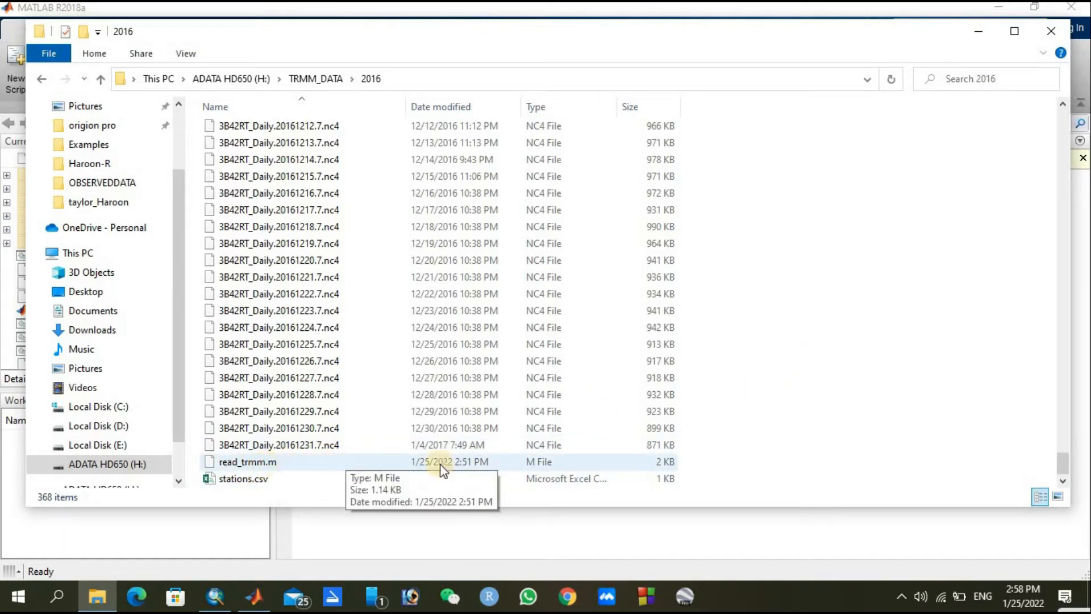
mouse_move(723, 441)
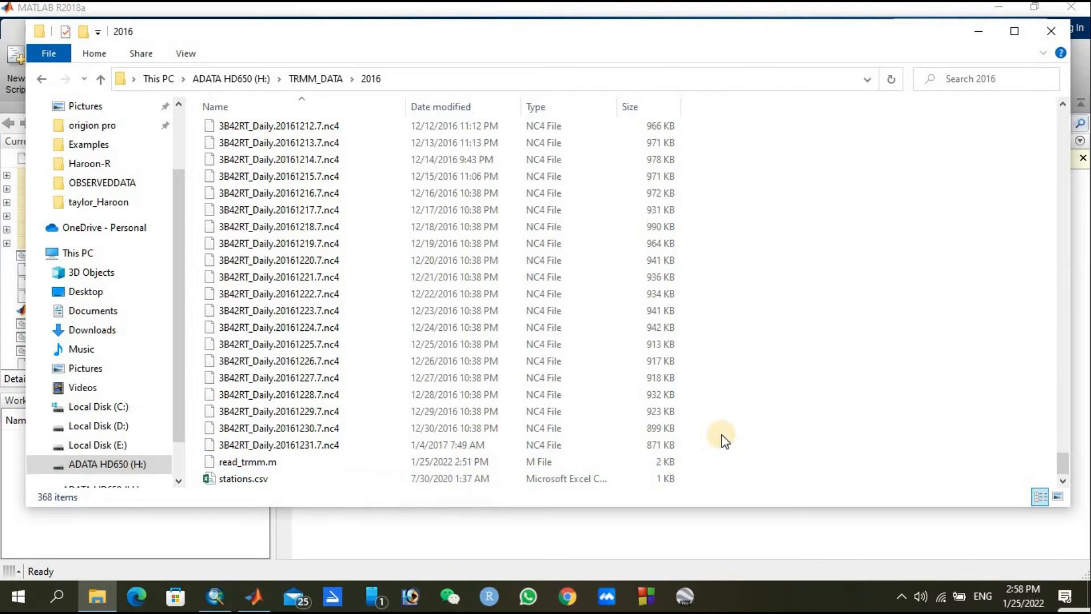
click(243, 478)
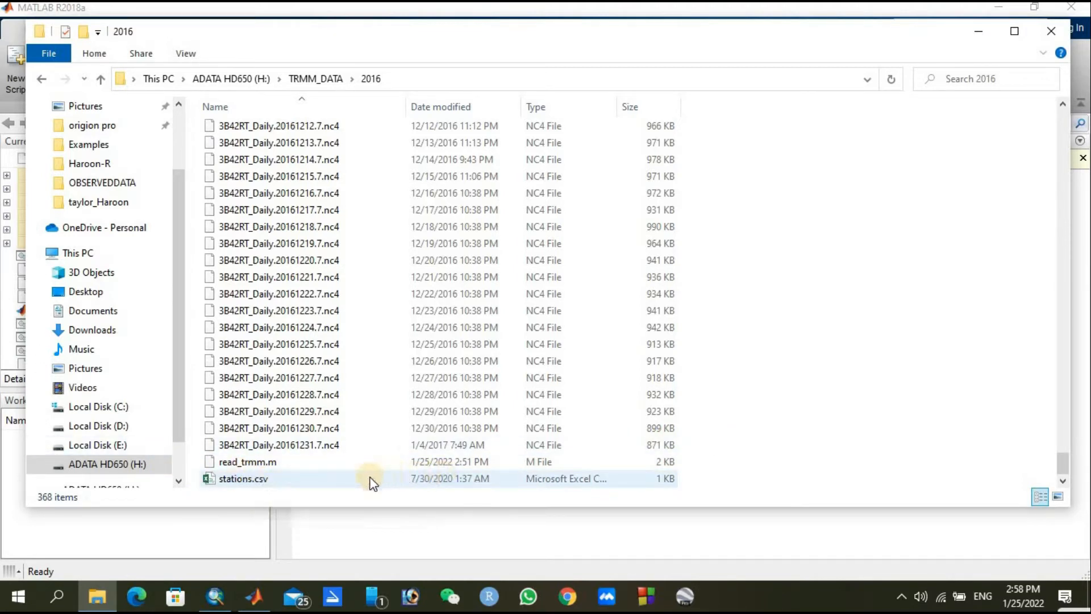
click(243, 479)
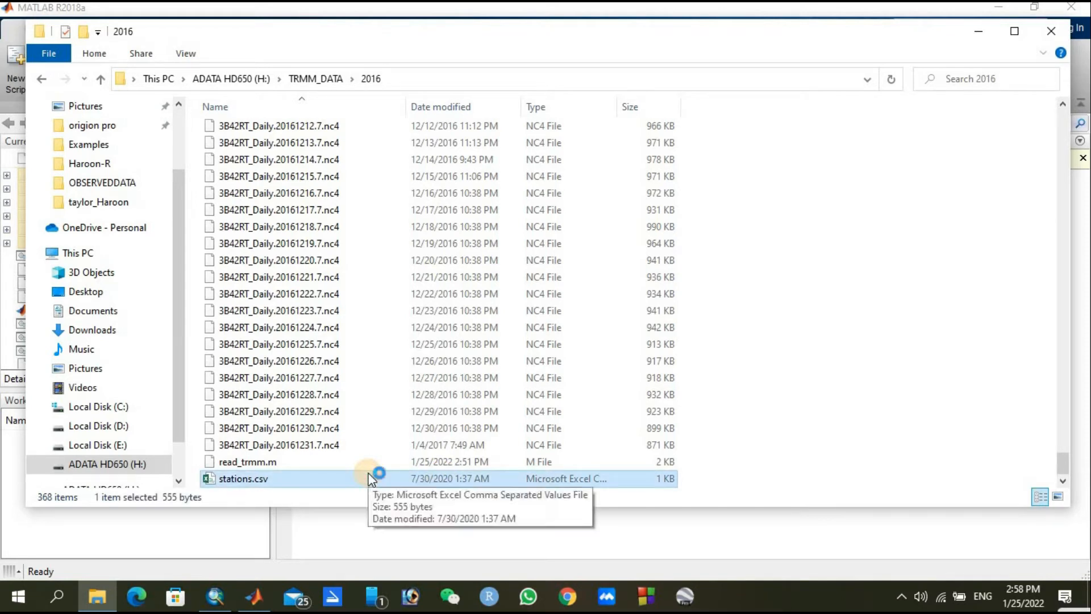
- View stations.csv in Excel, widen the Stations name column, then begin closing the workbook
double_click(243, 478)
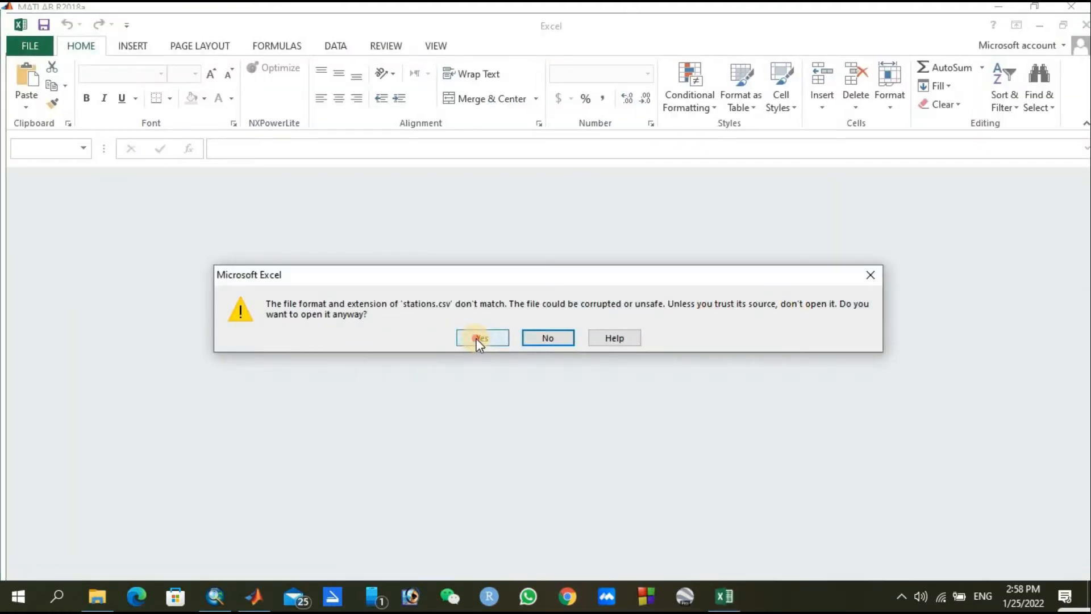
click(482, 337)
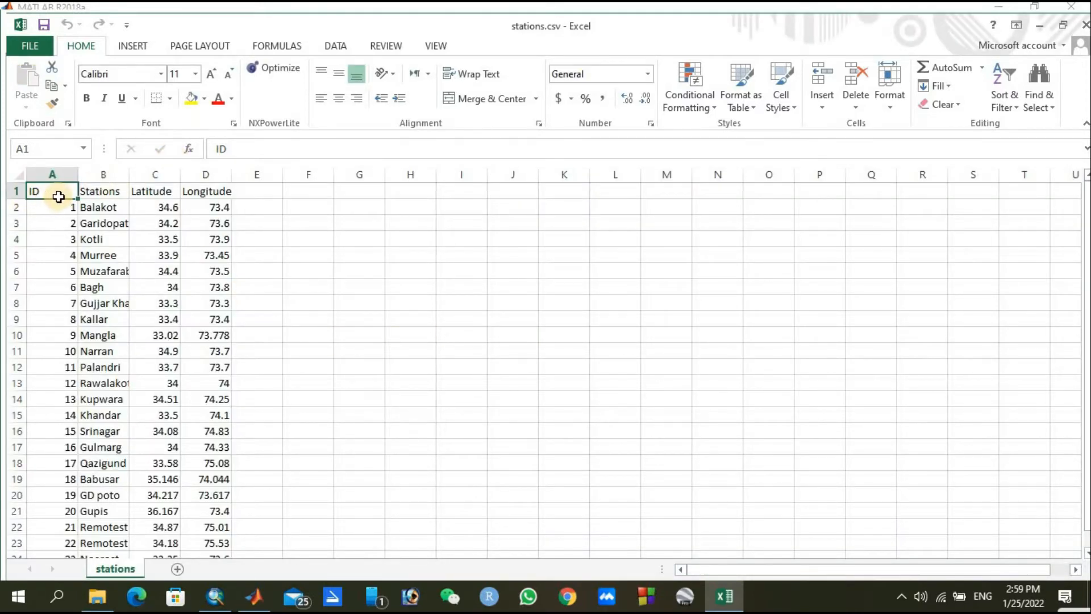
mouse_move(501, 284)
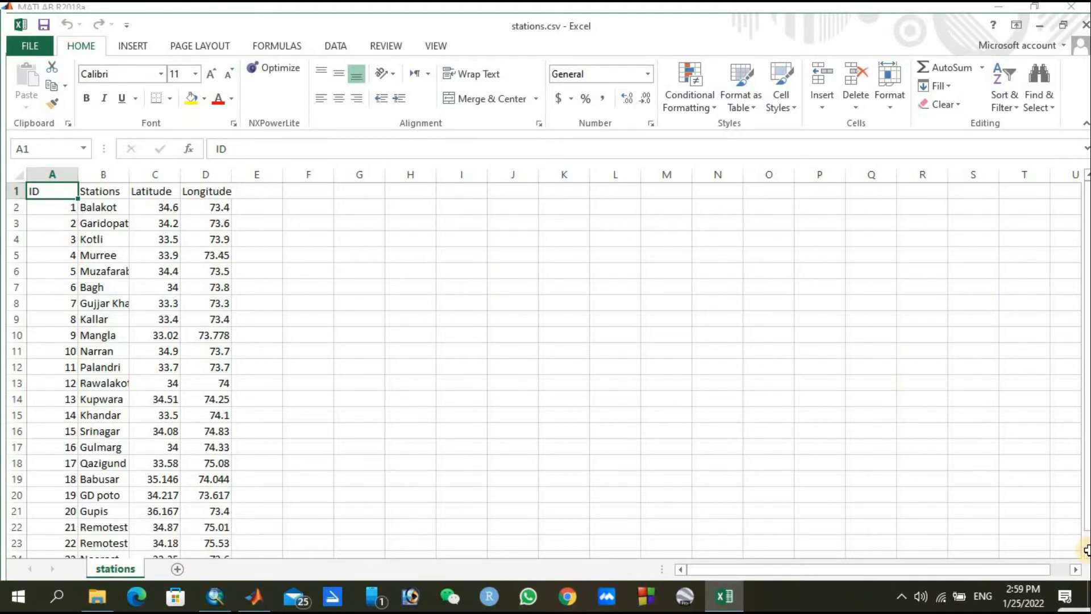
scroll(down, 3)
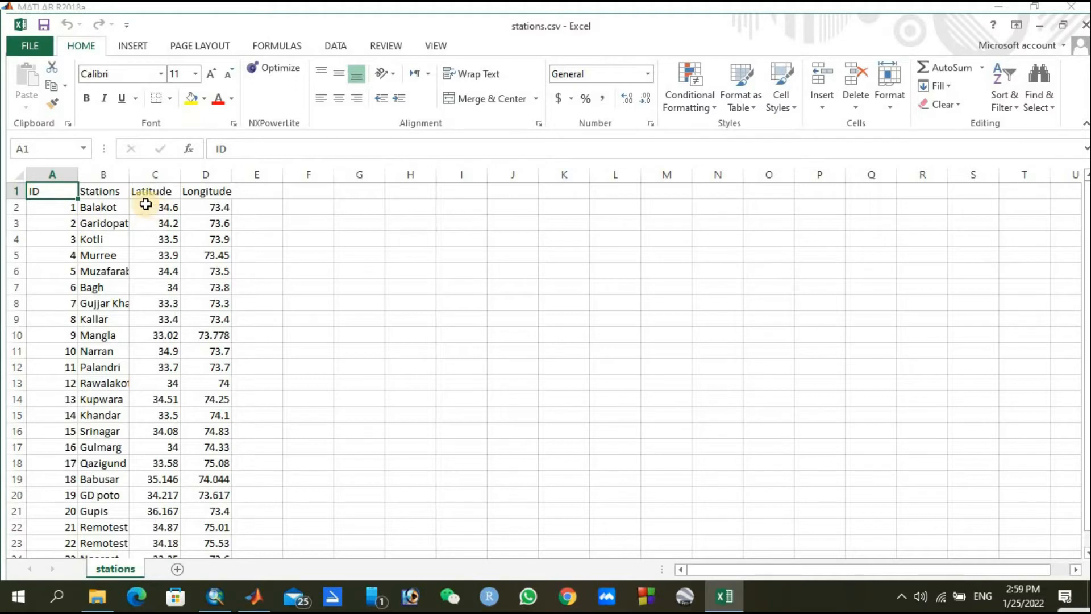
mouse_move(230, 210)
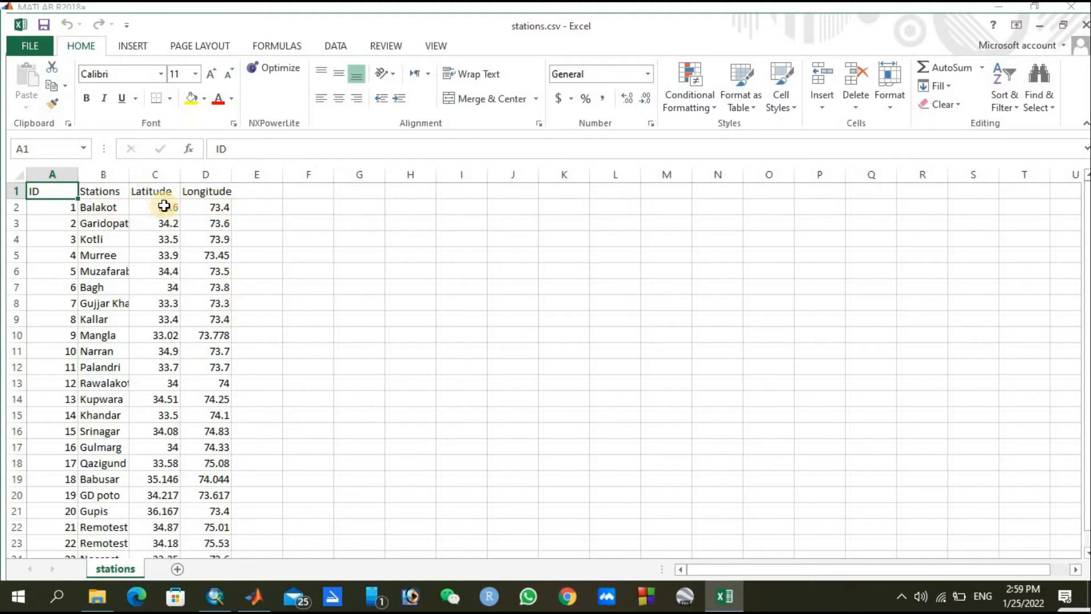
drag(138, 174, 162, 173)
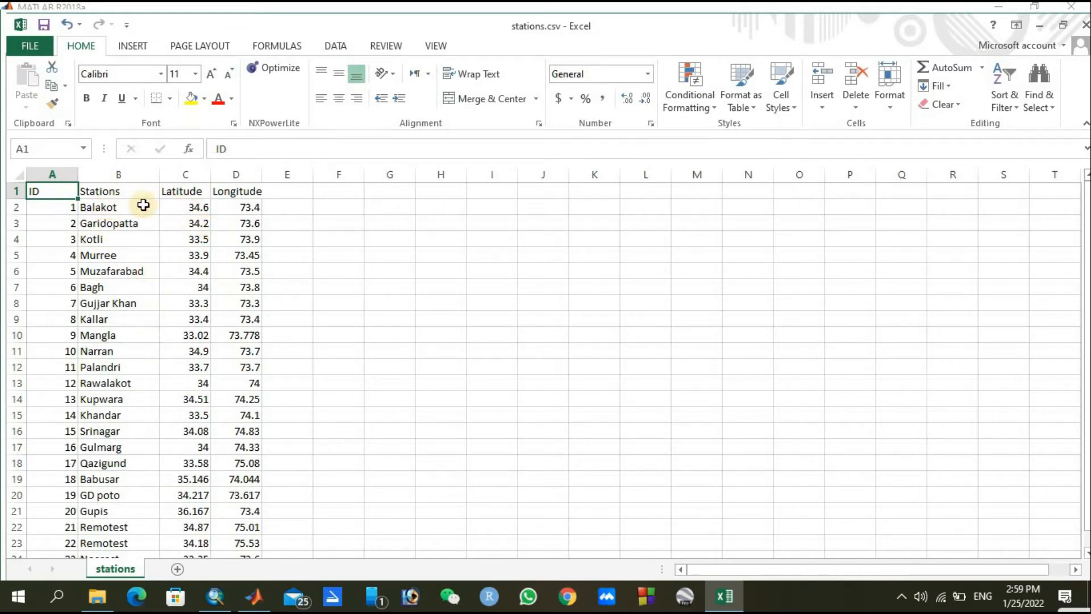
mouse_move(408, 342)
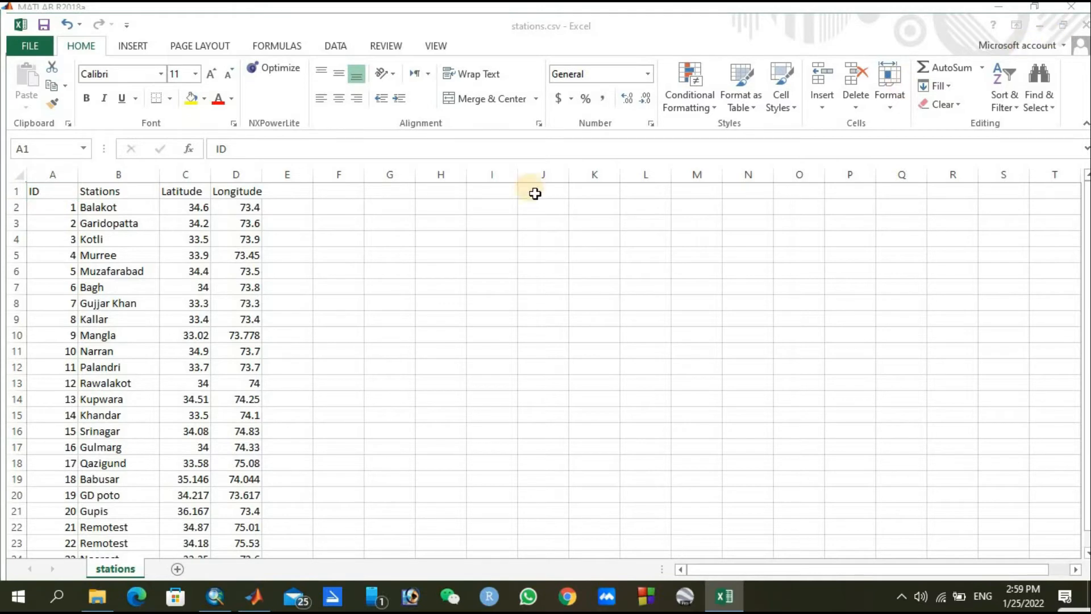
mouse_move(242, 288)
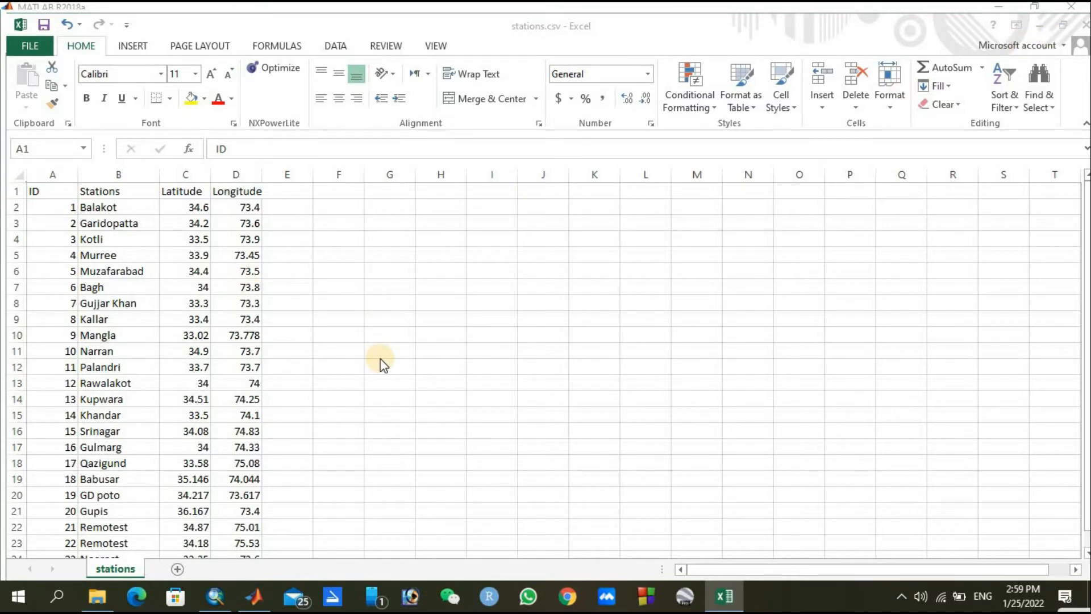
mouse_move(646, 243)
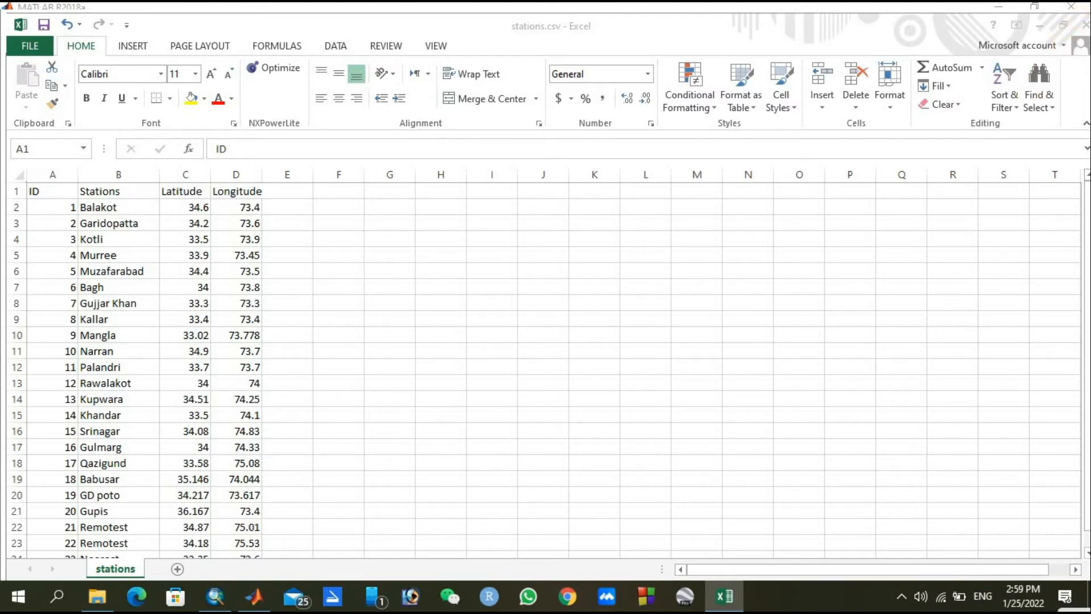
click(53, 191)
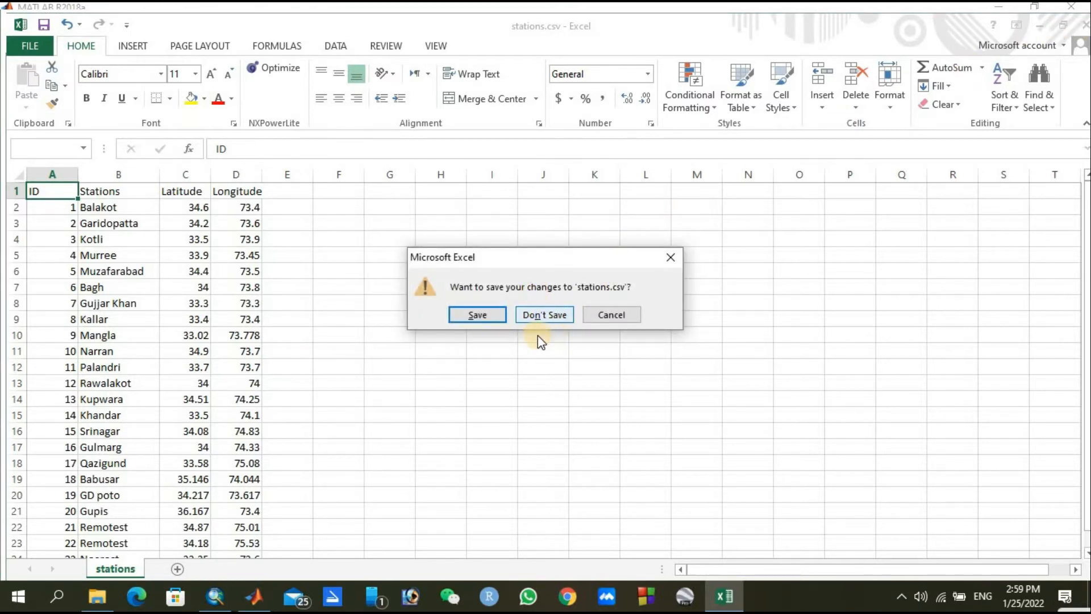
- Close stations.csv without saving changes, returning to the 2016 folder
click(543, 315)
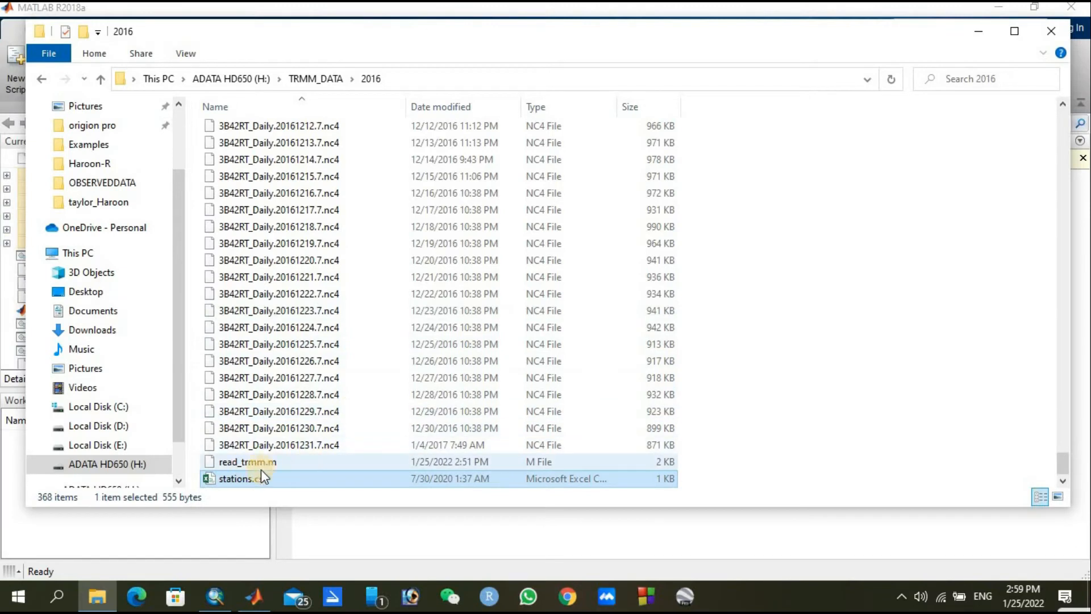
mouse_move(667, 485)
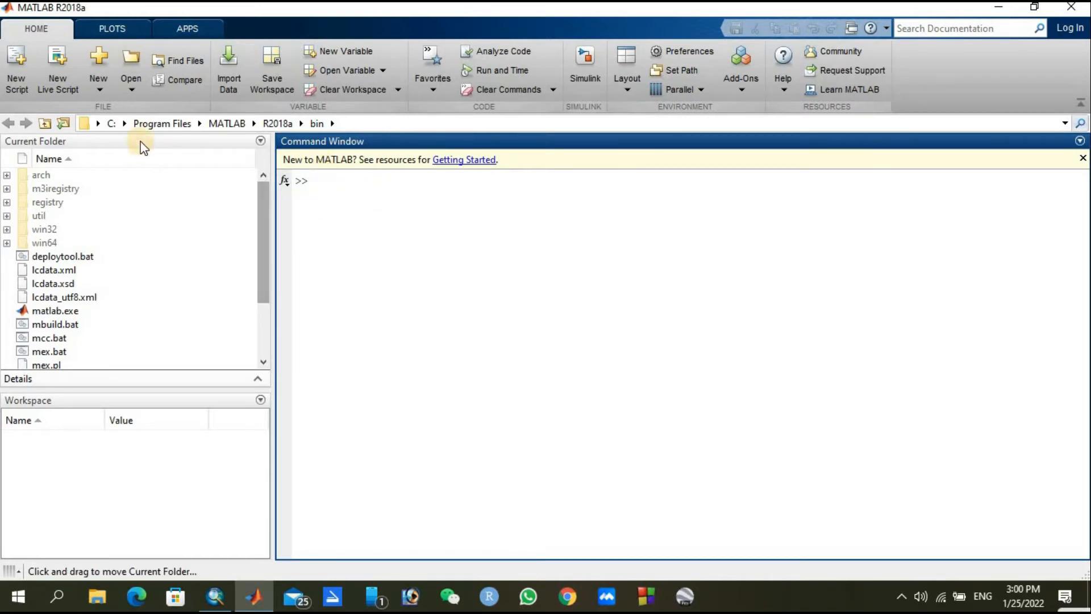
mouse_move(285, 220)
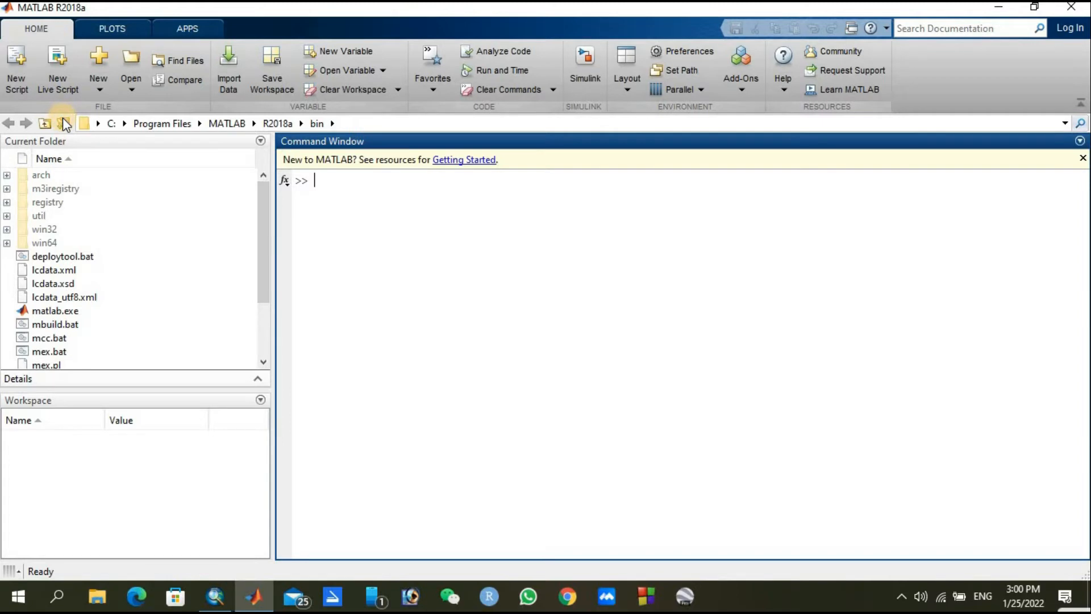
- Set MATLAB's current folder to H:\TRMM_DATA\2016 via Browse for Folder
click(63, 122)
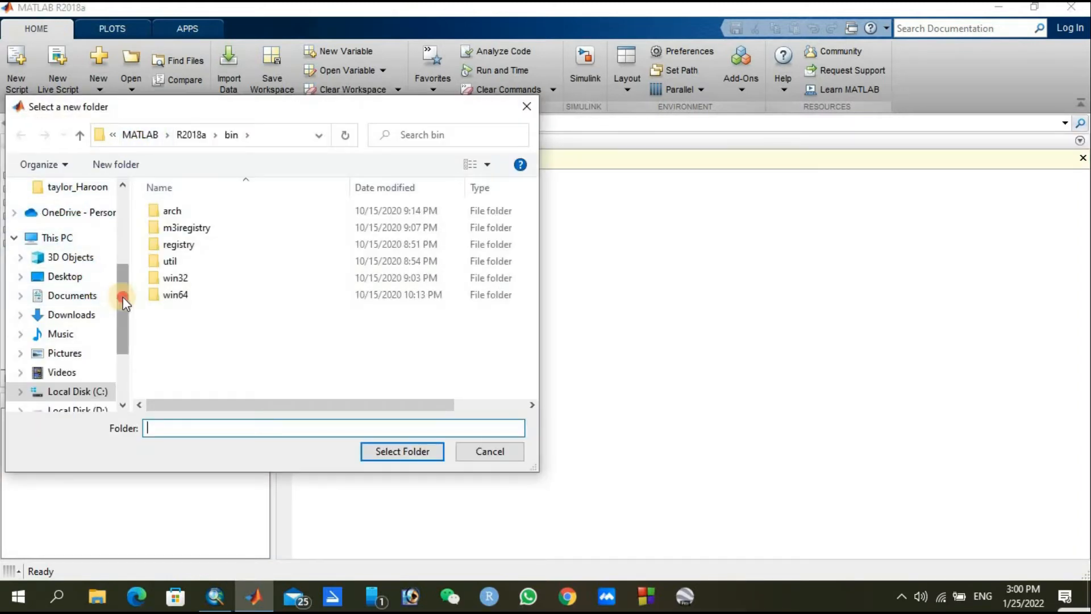
scroll(down, 3)
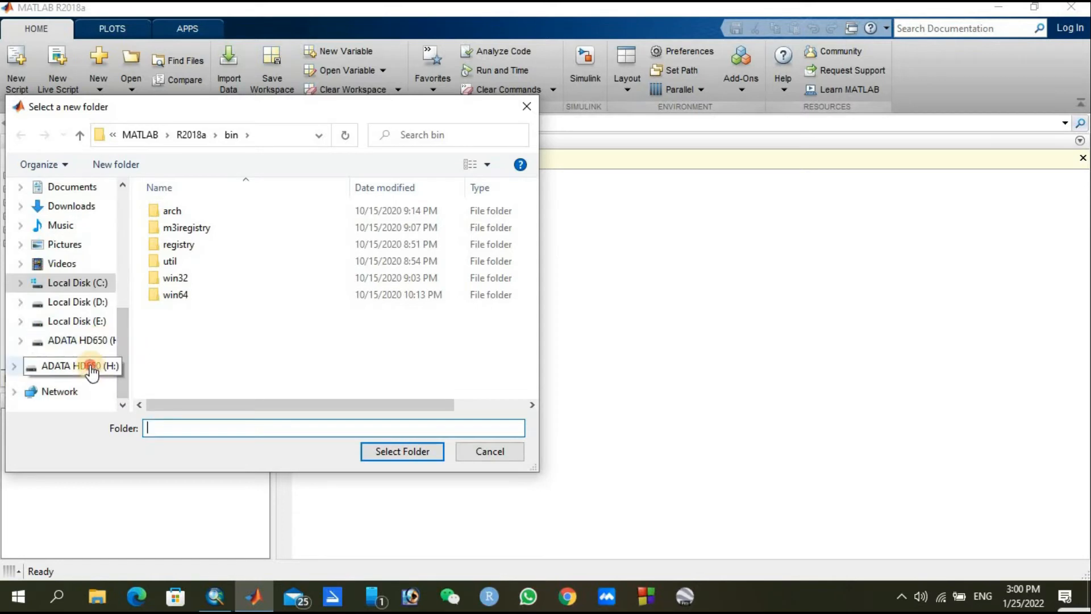
click(76, 365)
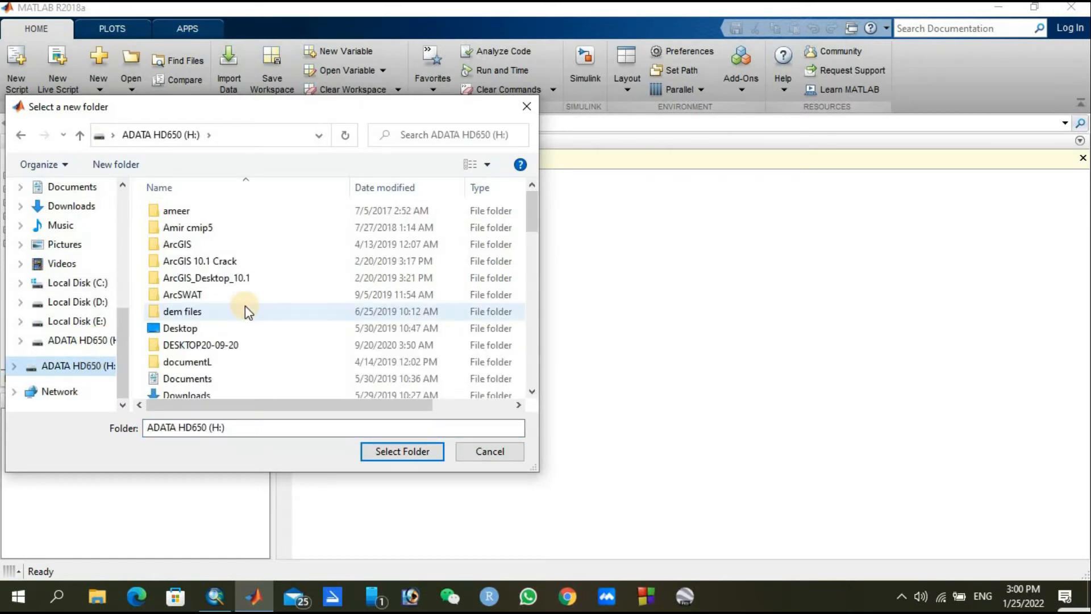
scroll(down, 3)
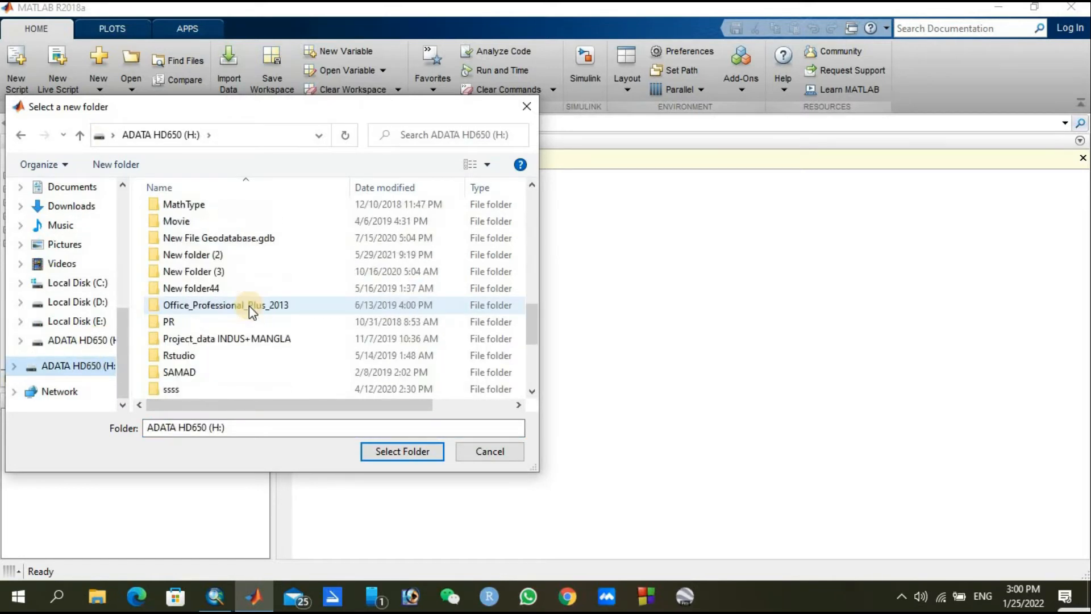
scroll(down, 3)
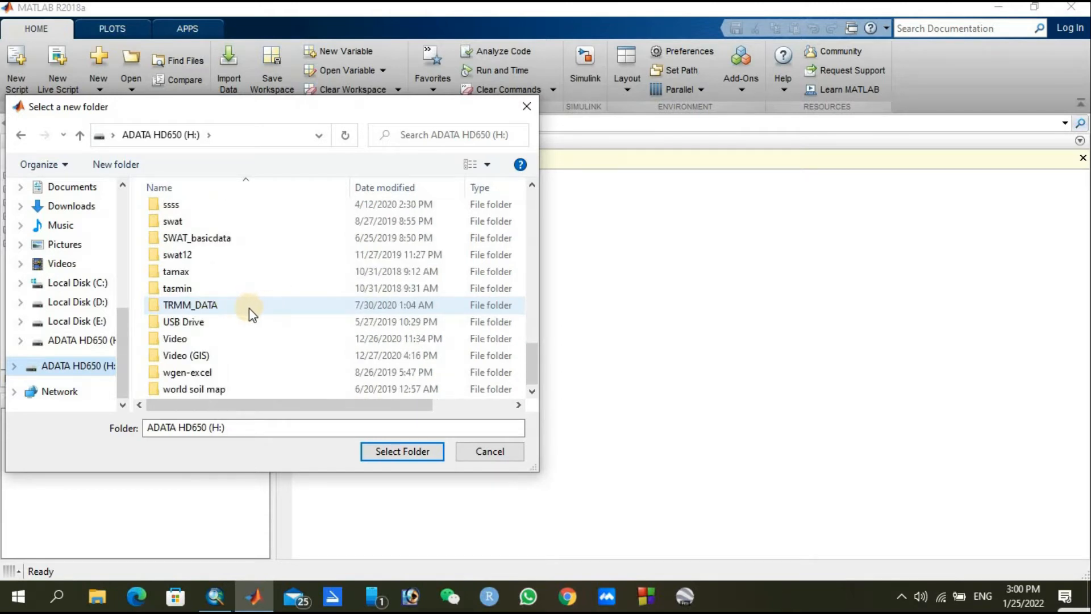
click(190, 305)
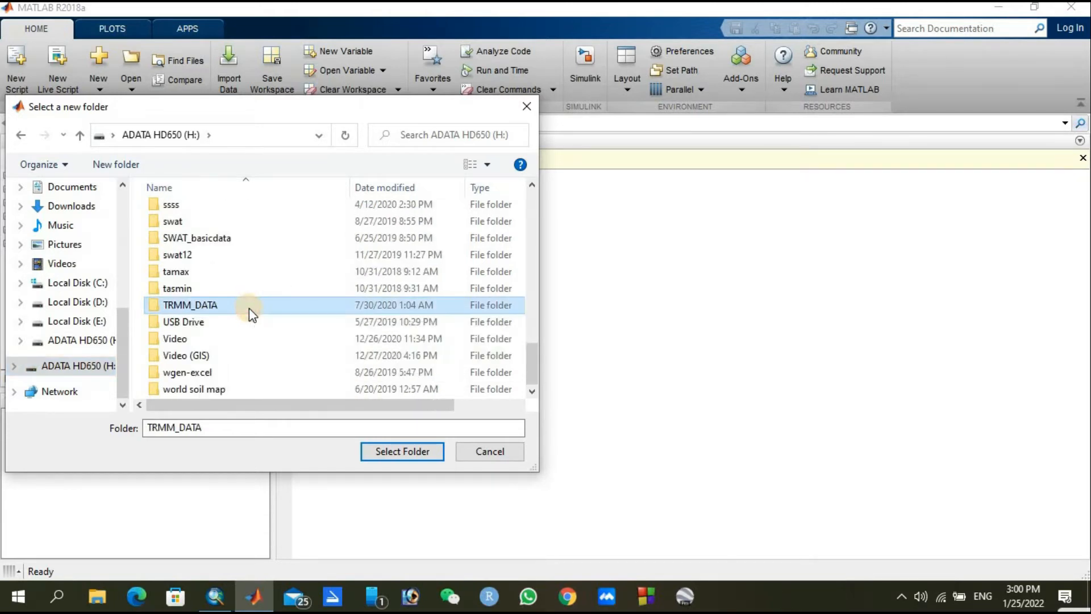
double_click(190, 304)
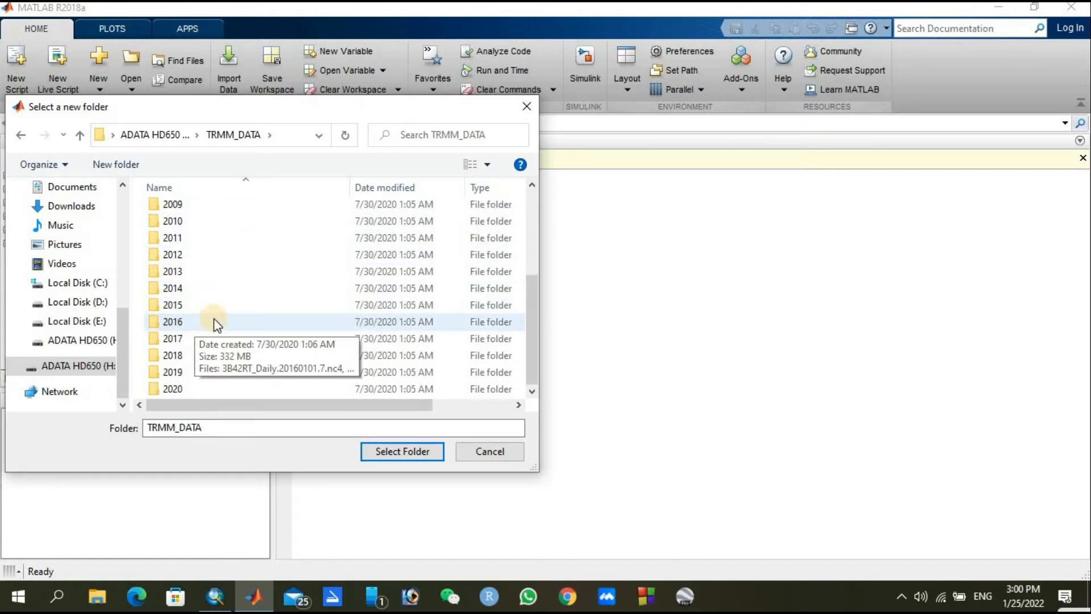
click(173, 321)
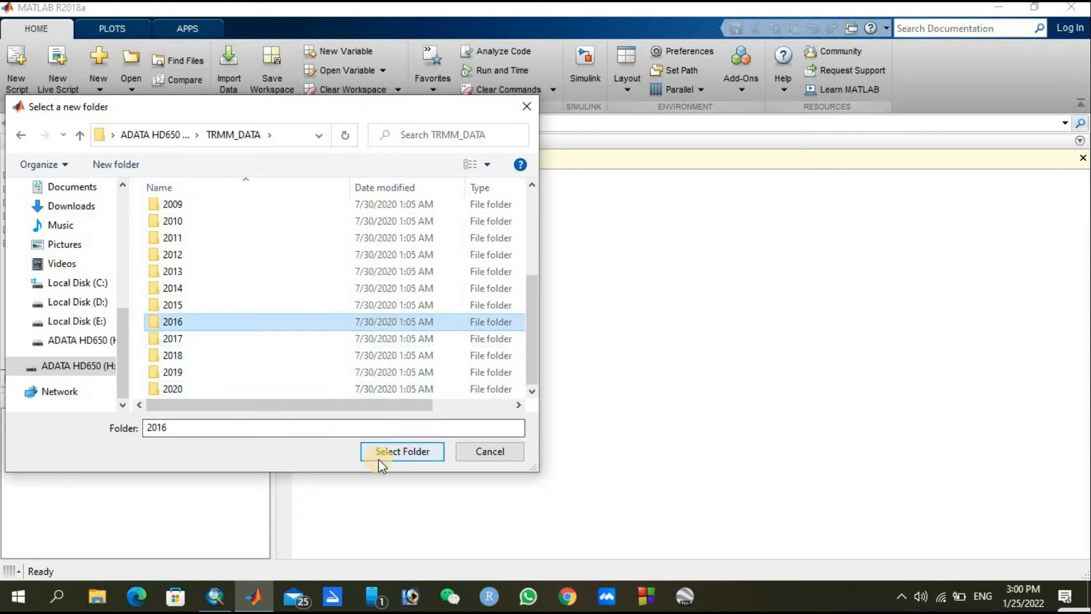
click(401, 451)
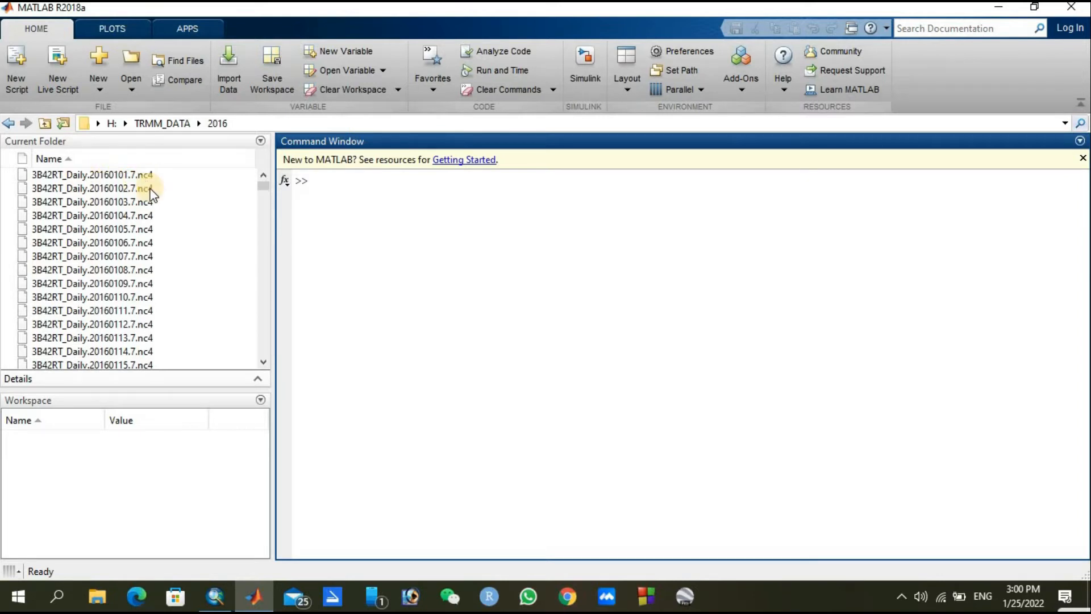
- Look through the Current Folder list of NC4 files and select read_trmm.m
click(313, 181)
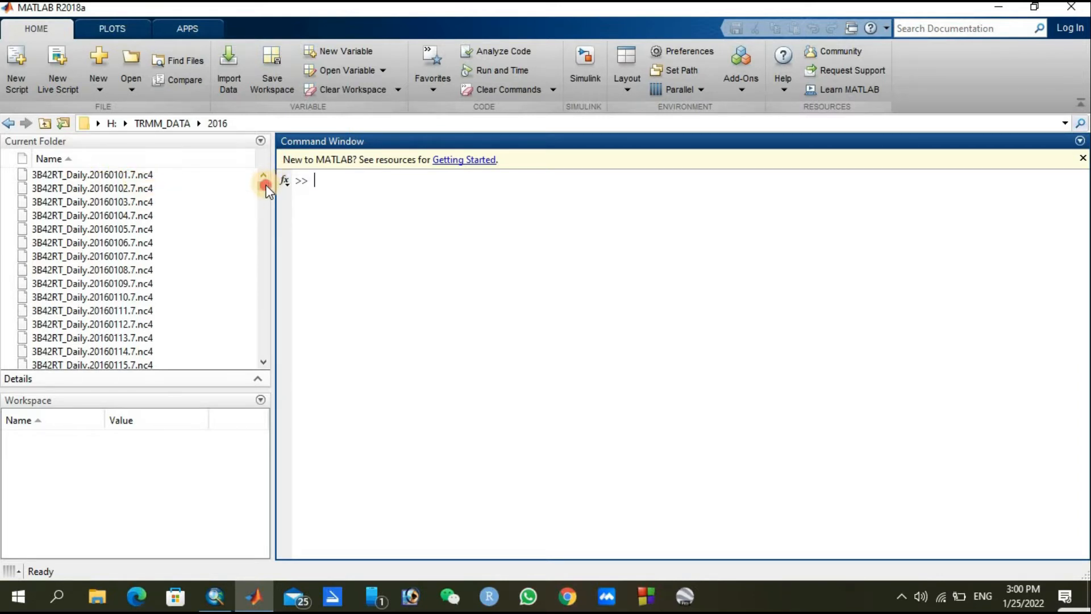
scroll(down, 3)
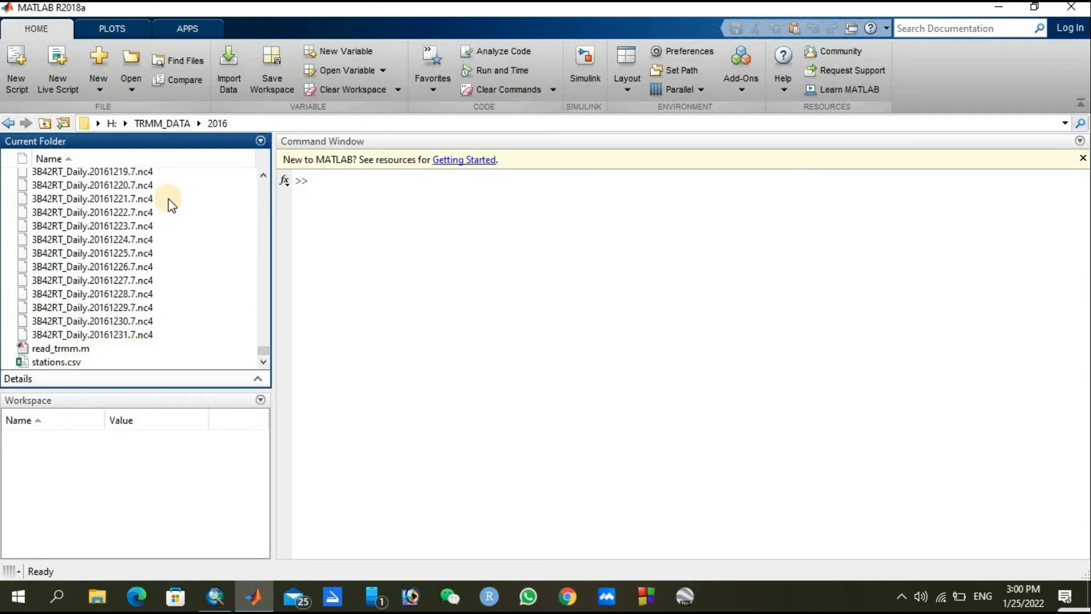
mouse_move(206, 249)
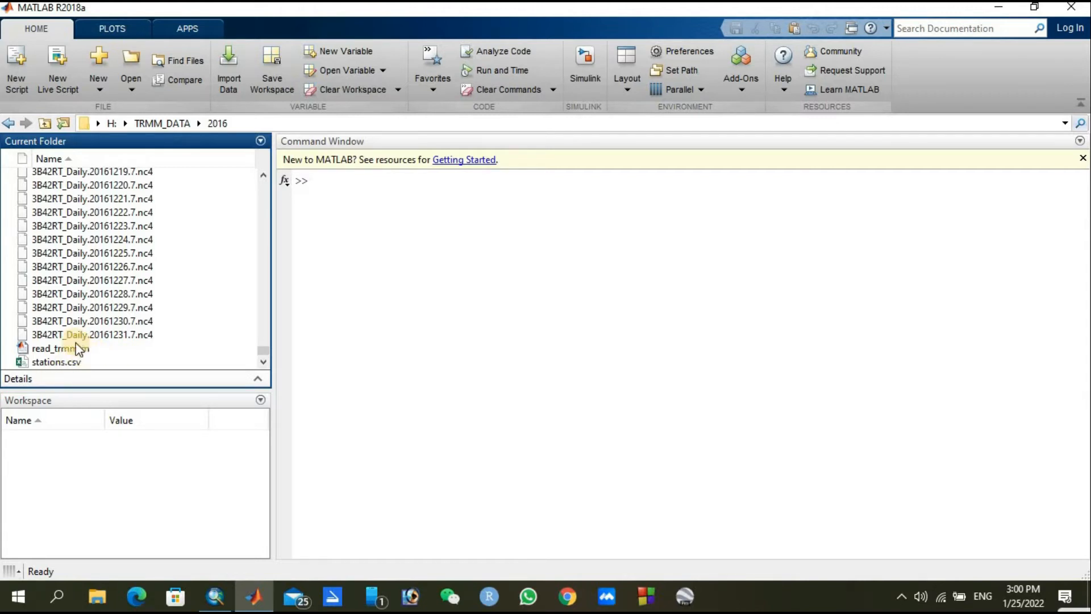
click(60, 347)
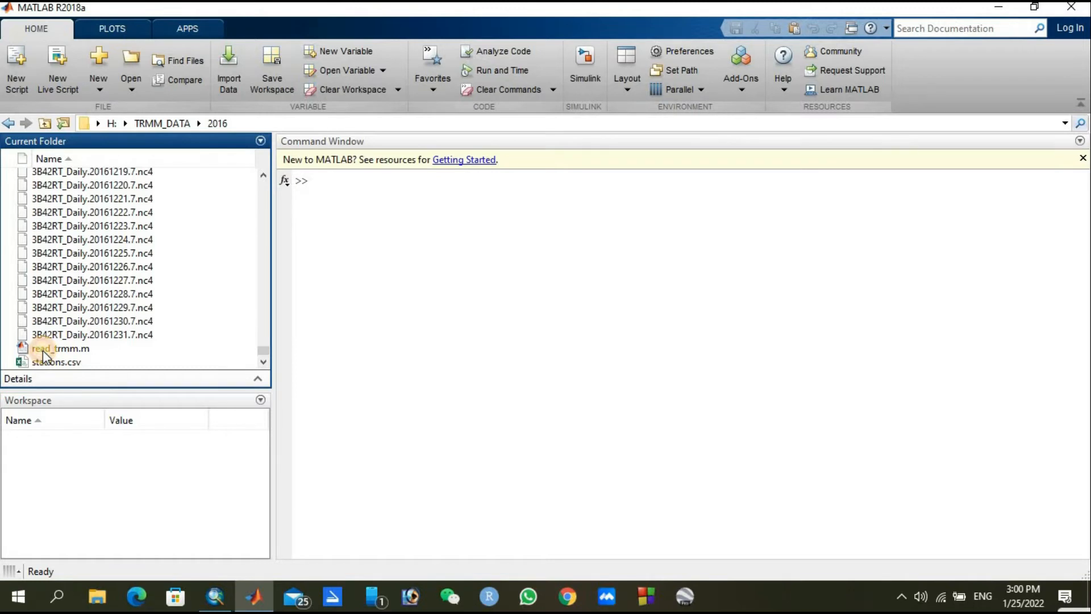
click(91, 321)
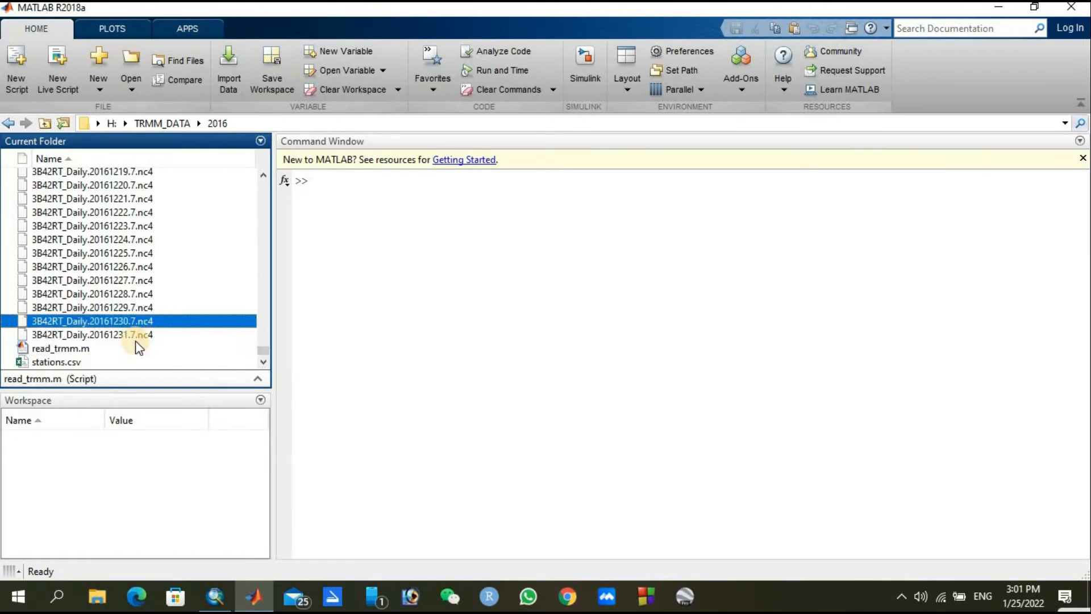
- Load read_trmm.m in the Editor and read its nc4-reading loop and station section
double_click(61, 348)
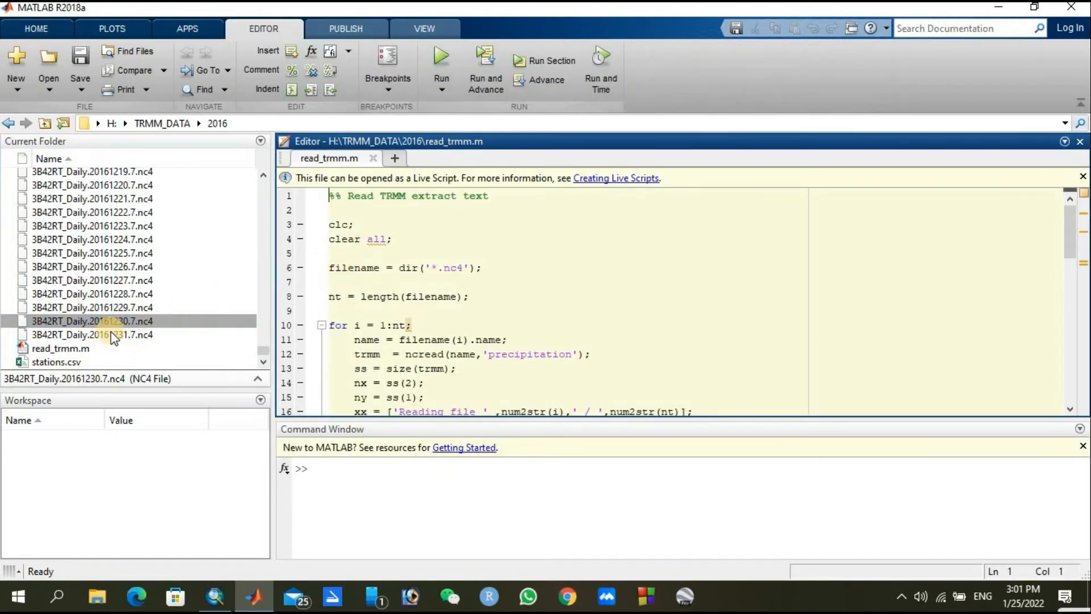
click(60, 348)
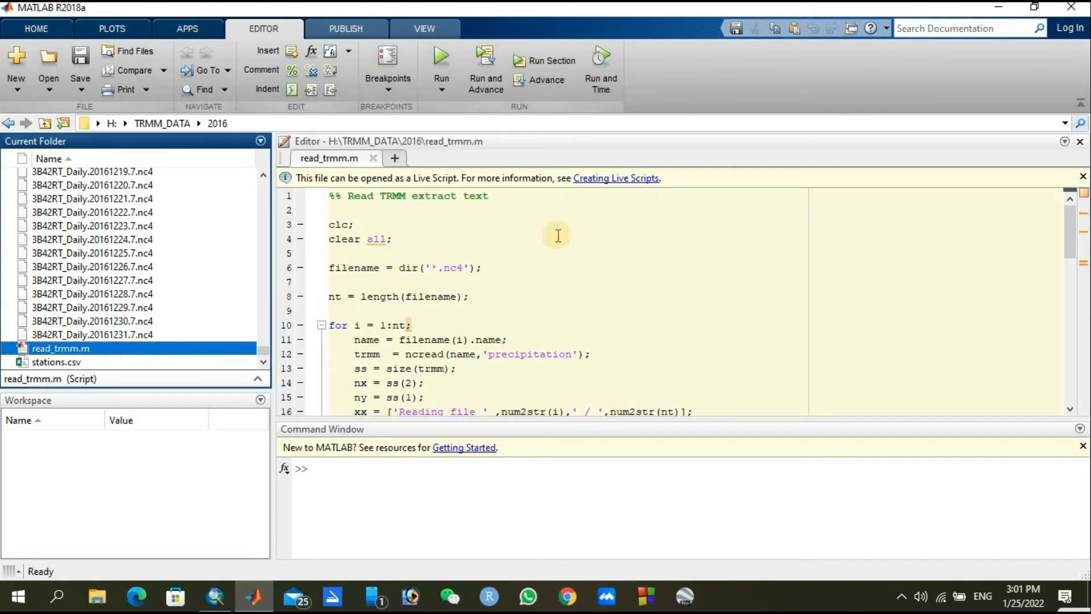
mouse_move(516, 280)
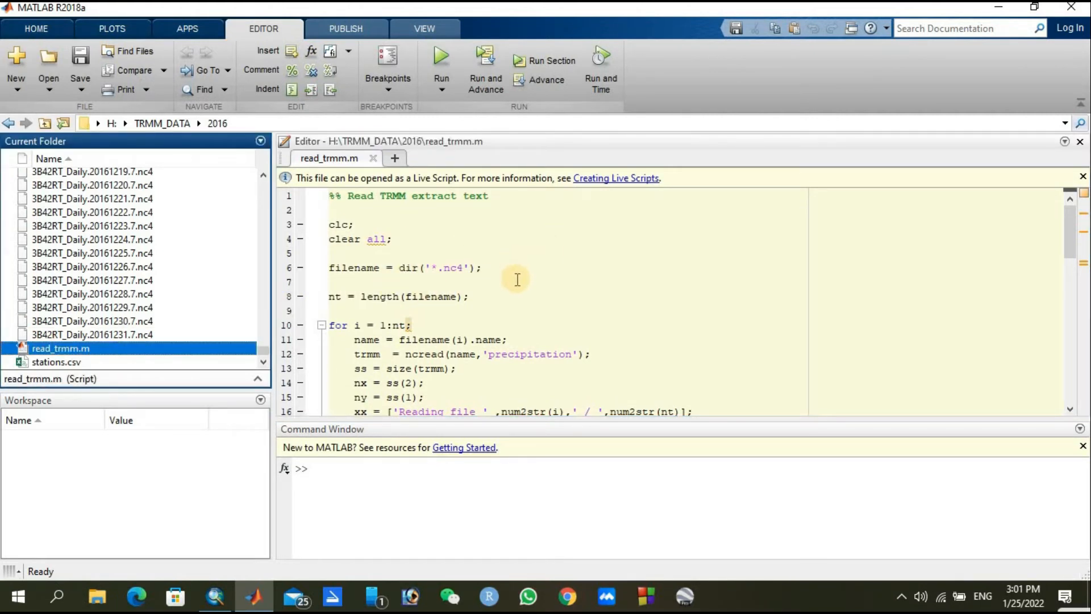
mouse_move(496, 312)
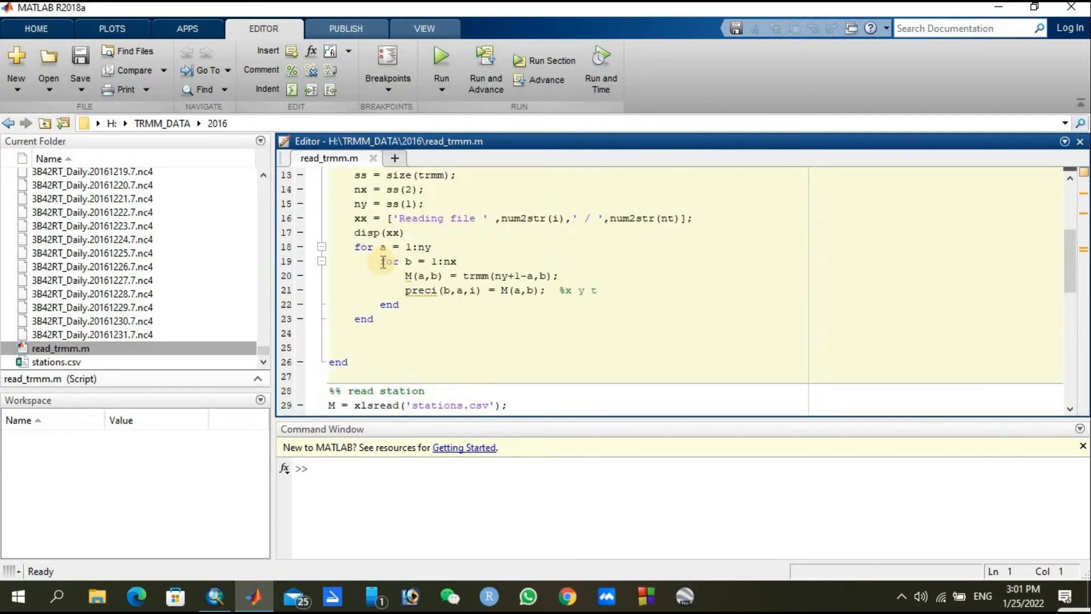
mouse_move(638, 274)
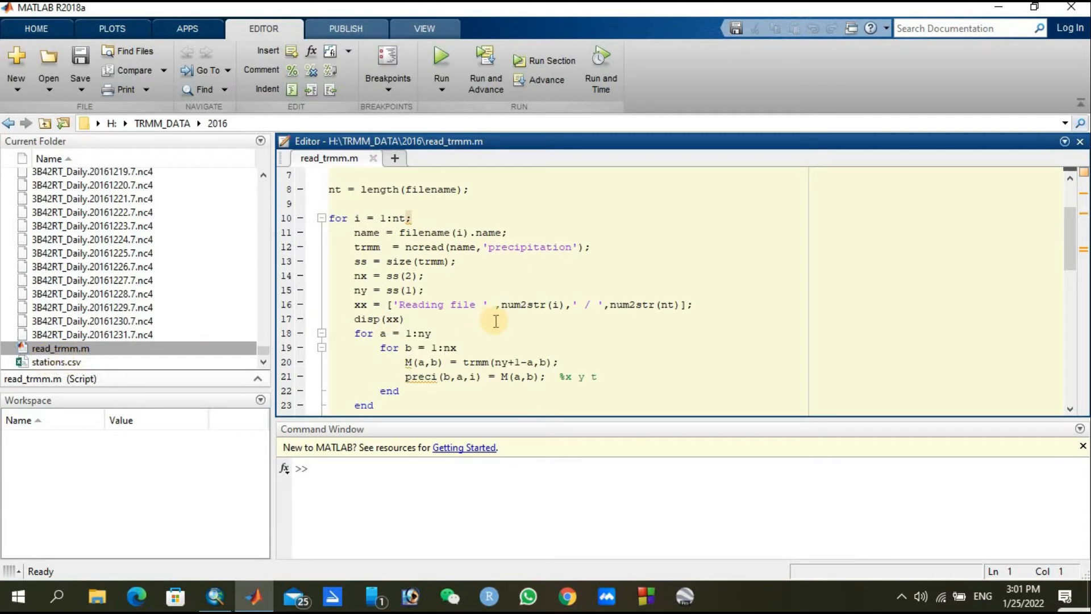
mouse_move(449, 274)
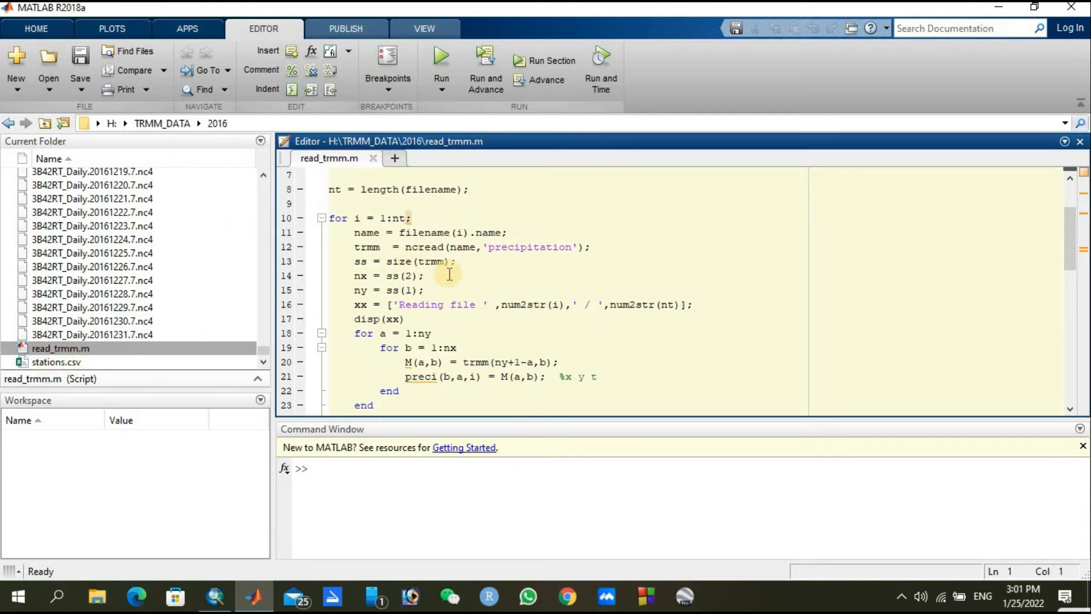
mouse_move(526, 299)
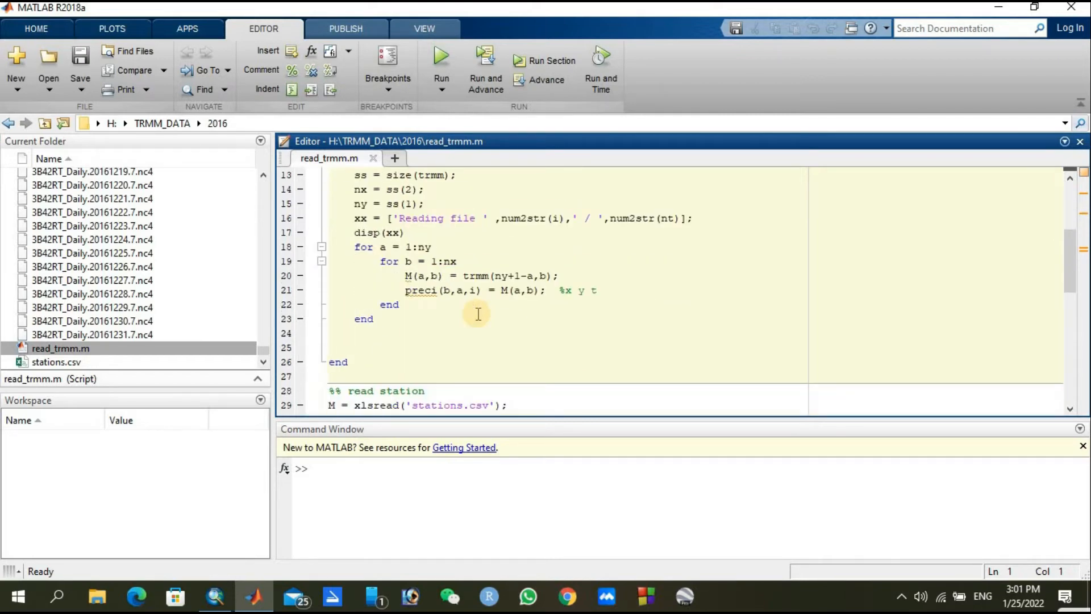
scroll(down, 3)
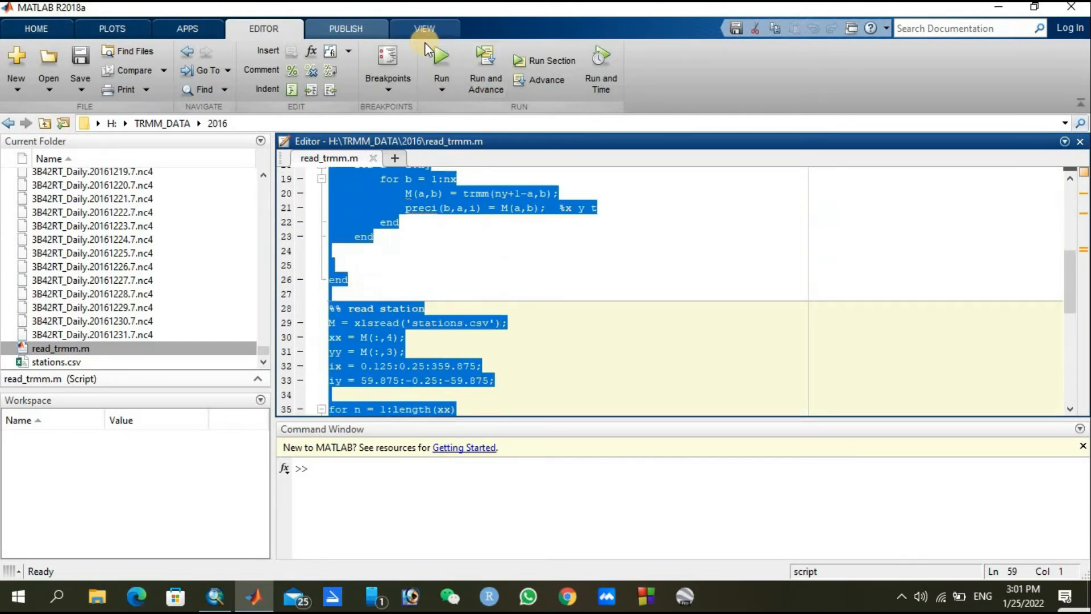
mouse_move(724, 355)
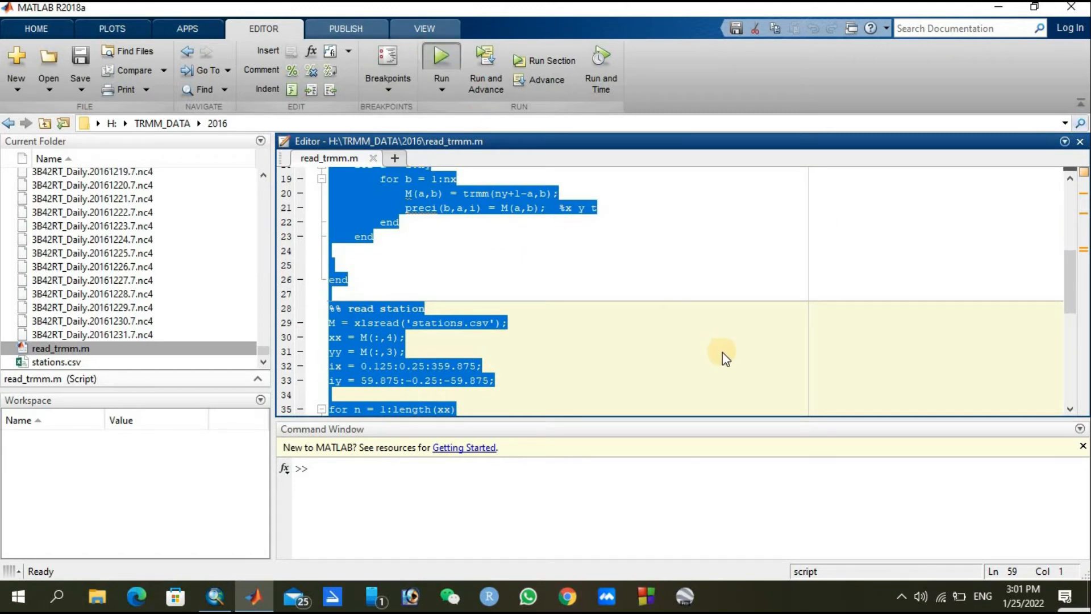
mouse_move(652, 359)
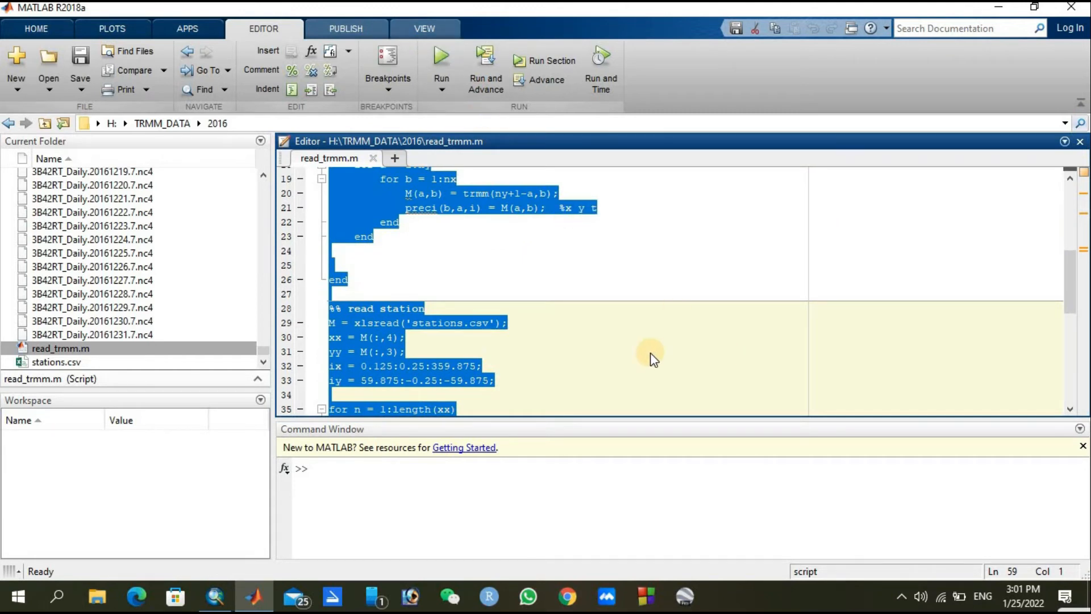
- Run read_trmm.m so it reports reading files 1 through 366 of 366
click(441, 59)
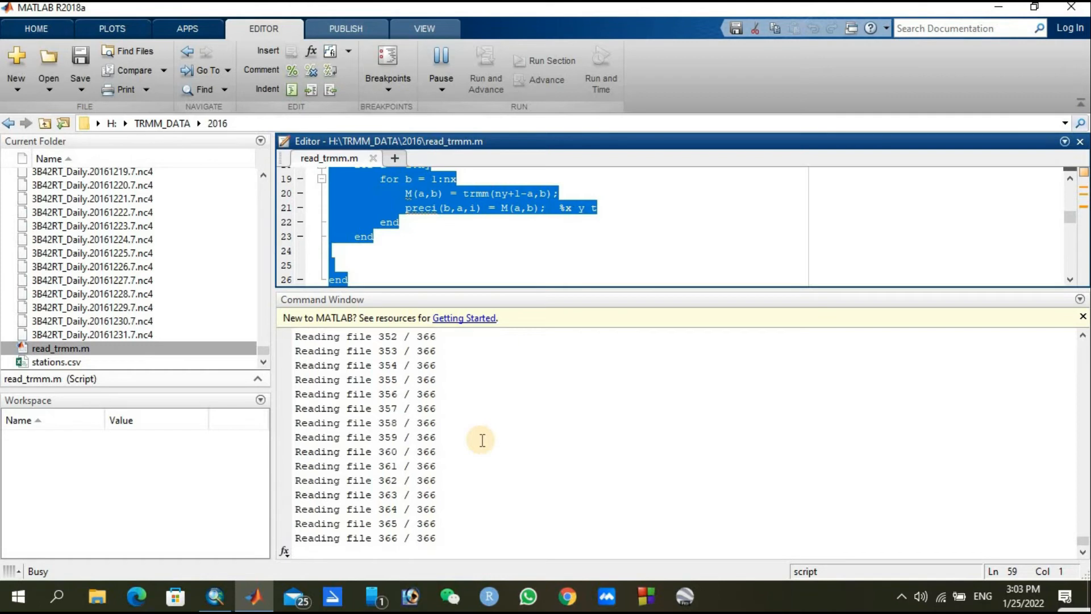
mouse_move(591, 306)
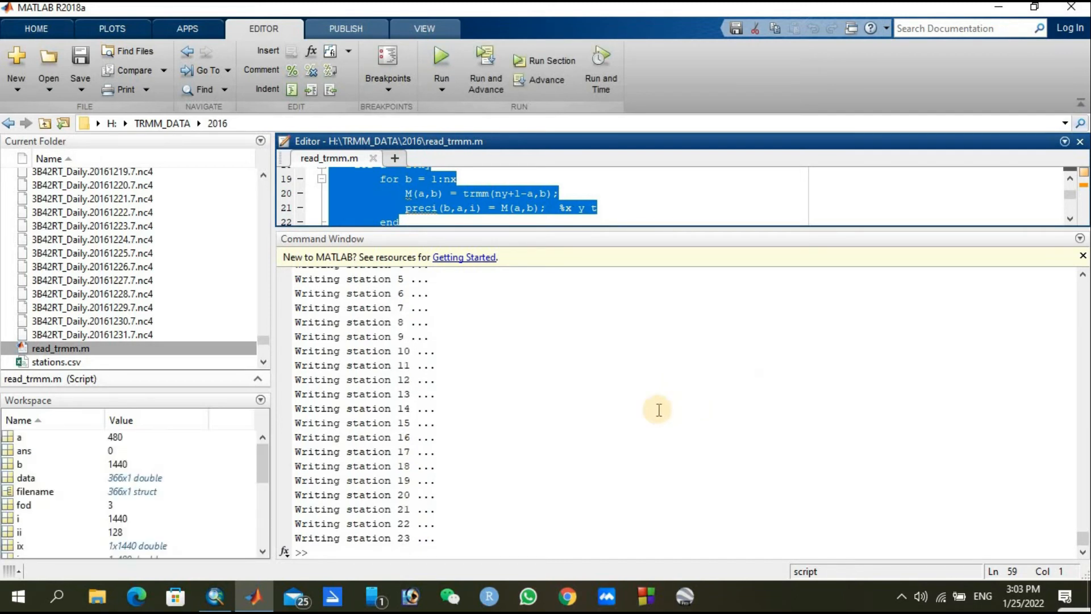
mouse_move(452, 525)
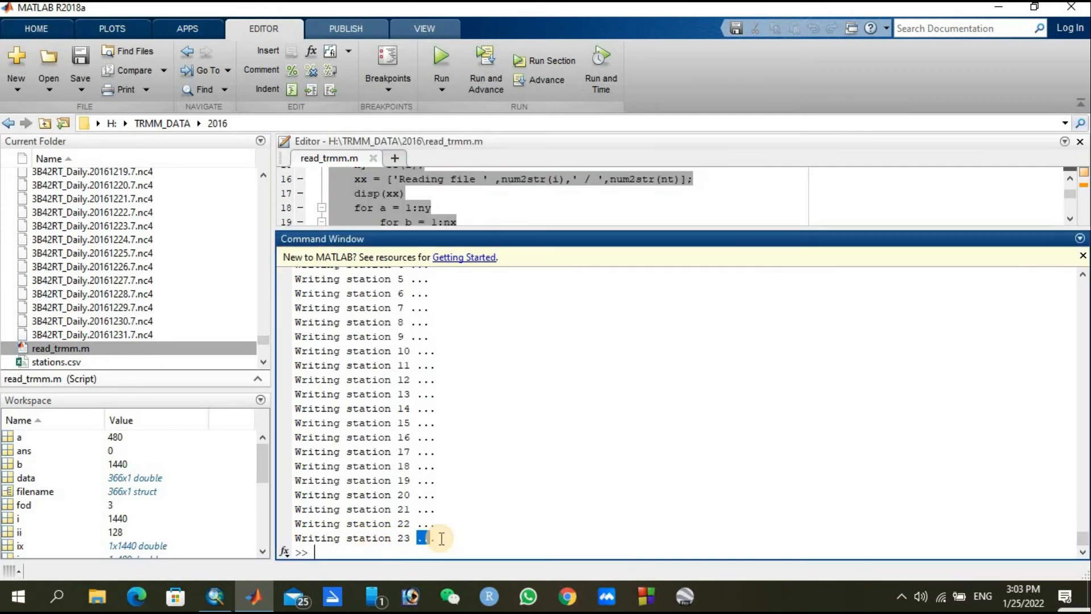
mouse_move(548, 287)
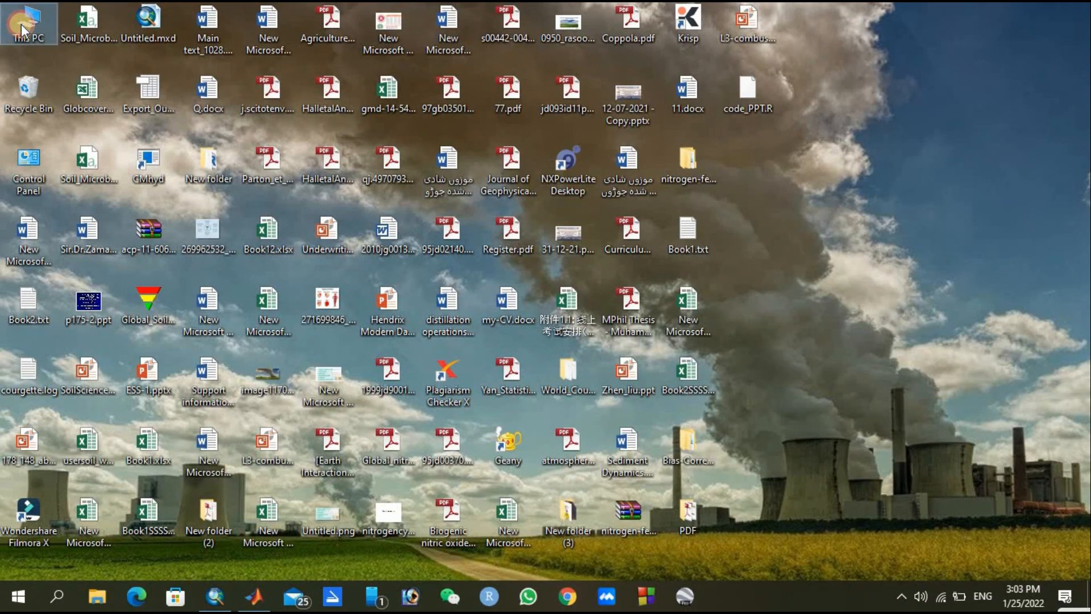
- From This PC go to H:\TRMM_DATA\2016, now listing the new TRMM_station text files
double_click(27, 27)
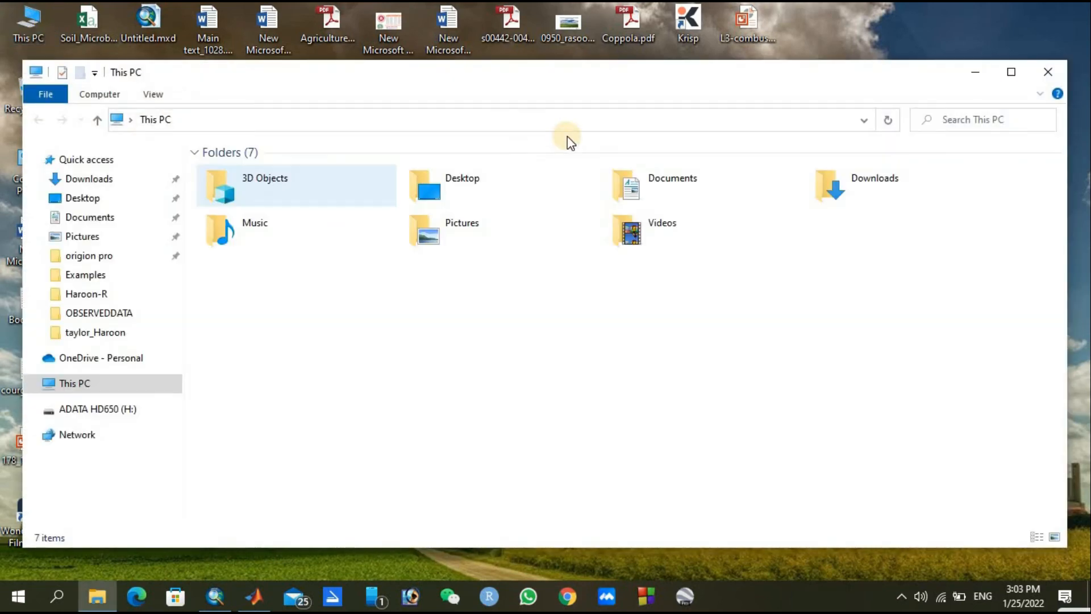
click(295, 341)
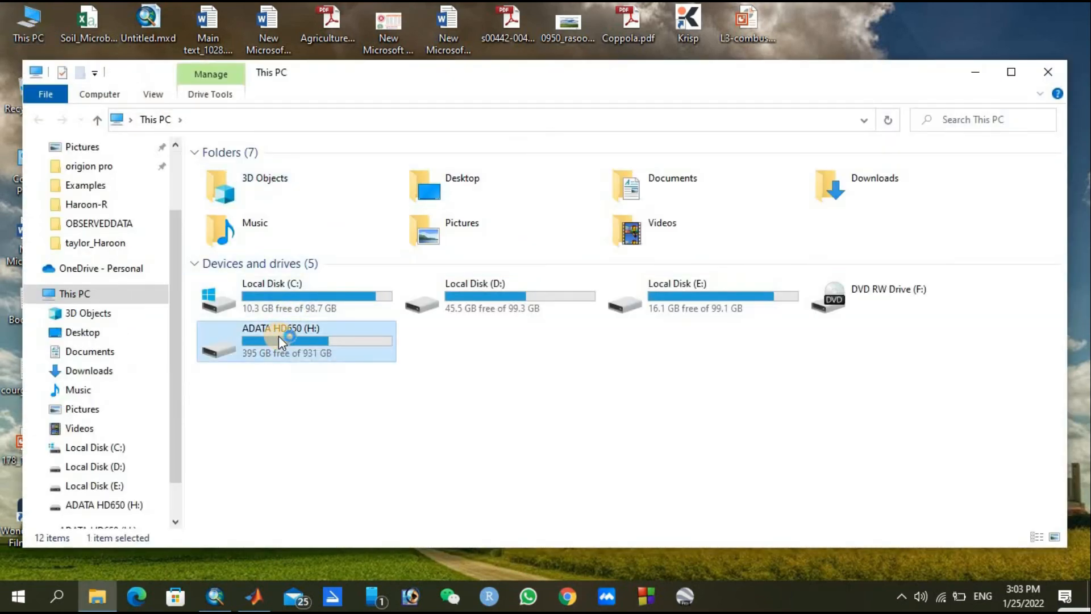
double_click(280, 341)
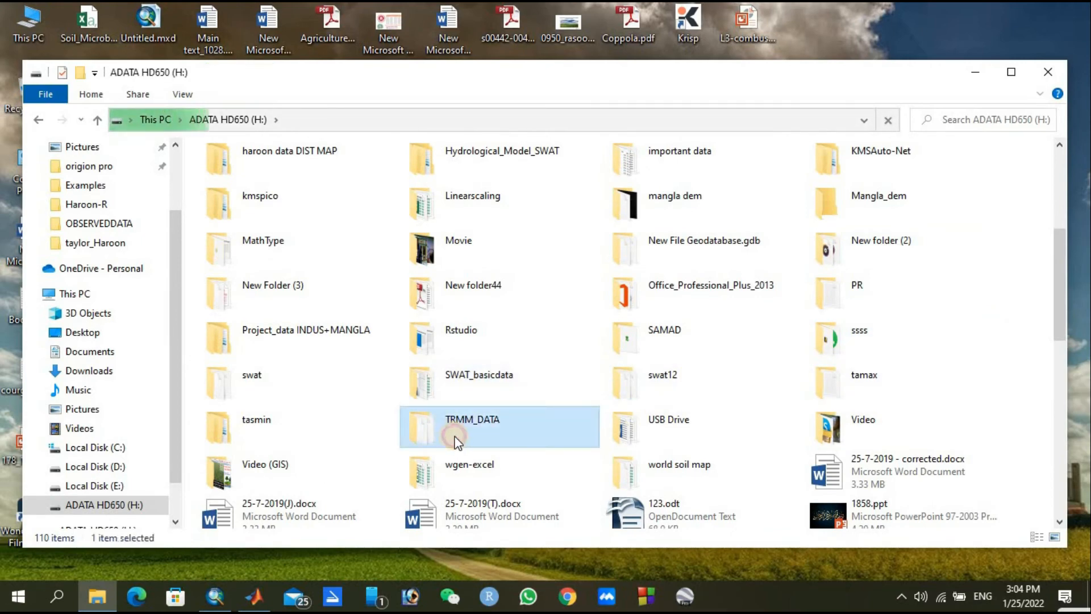
double_click(472, 420)
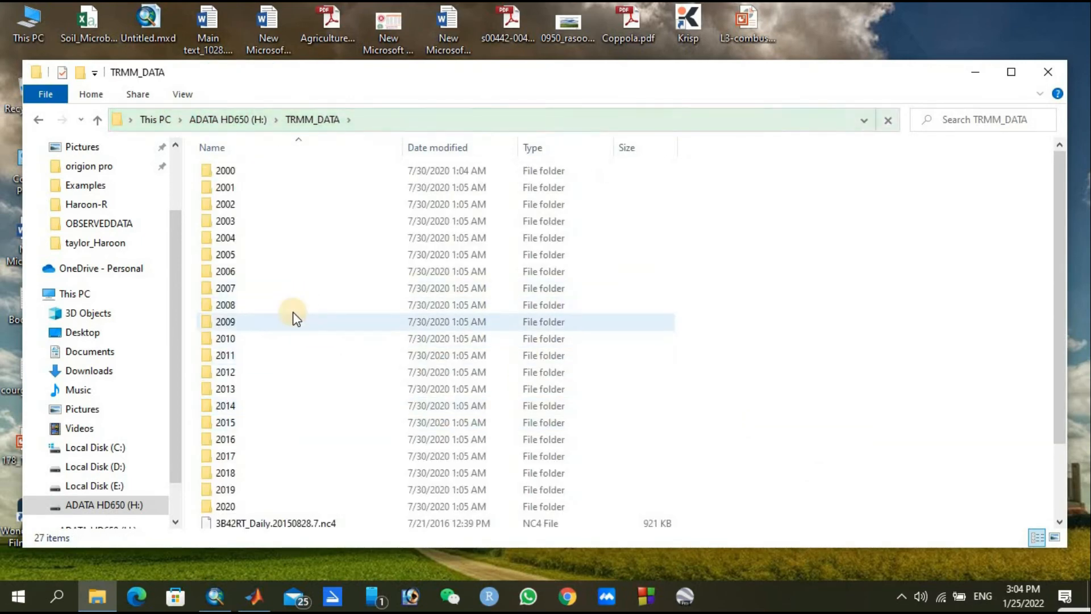
scroll(down, 3)
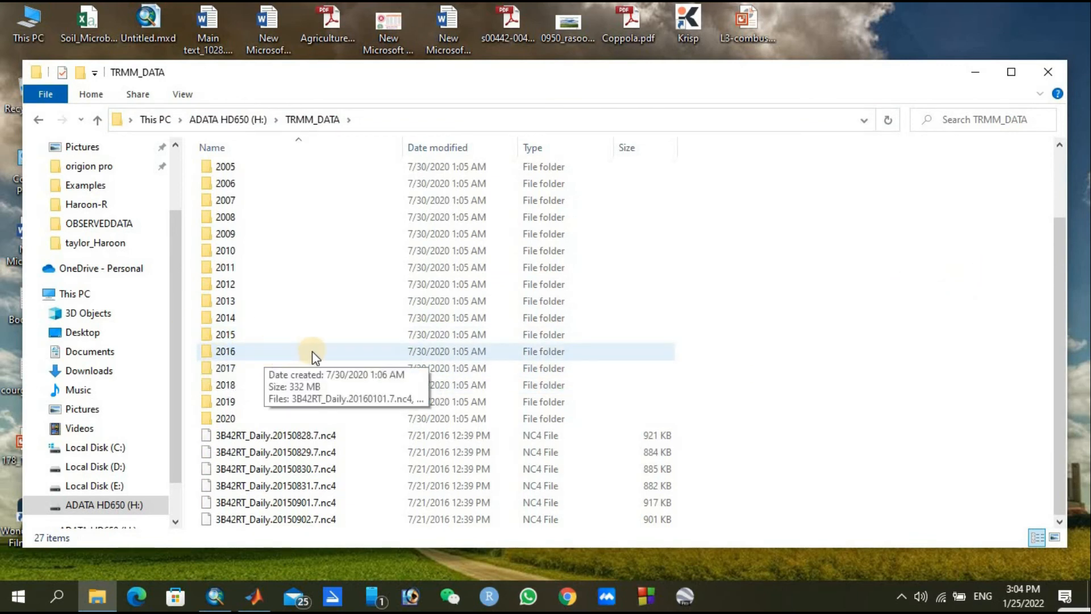
click(225, 351)
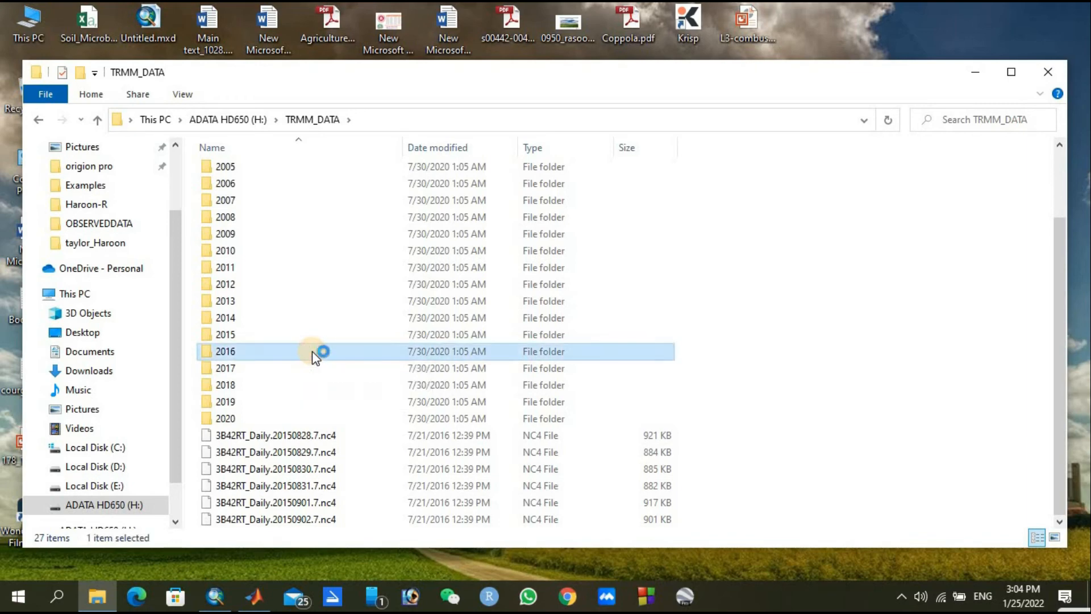
double_click(224, 351)
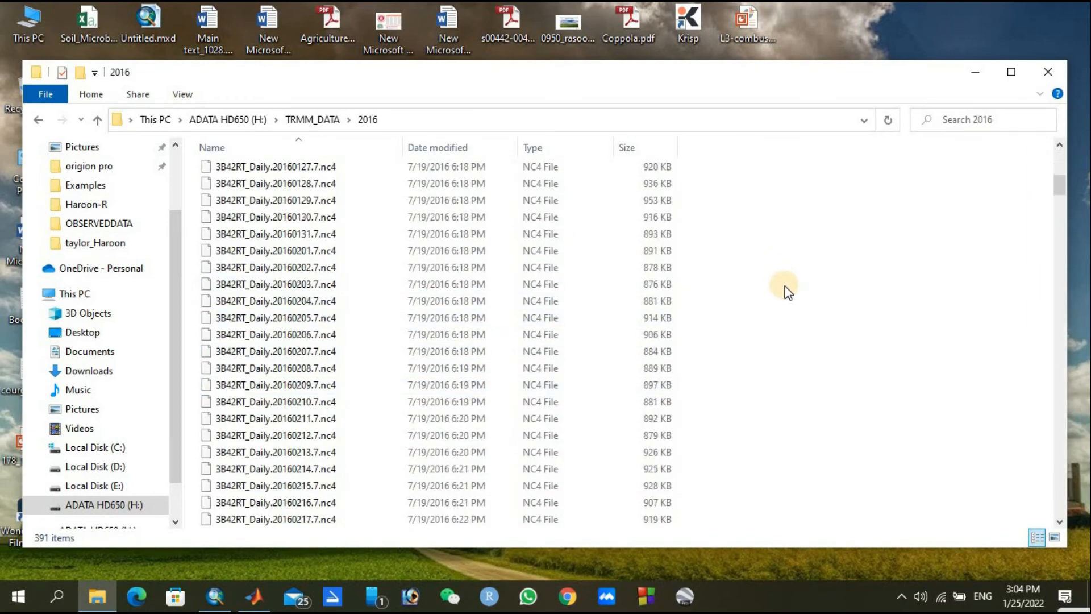
scroll(down, 3)
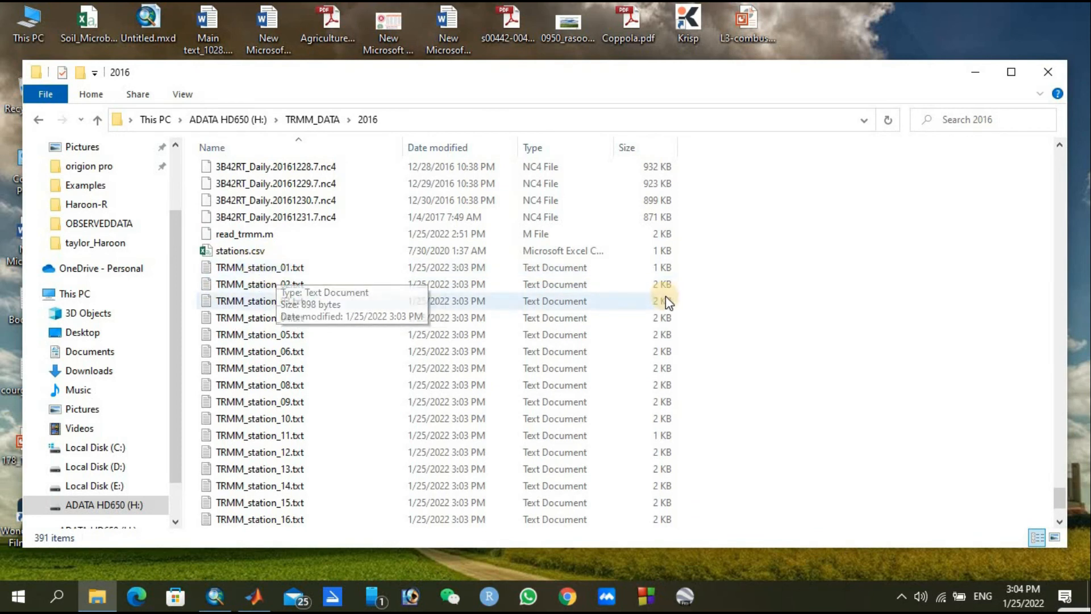
scroll(down, 3)
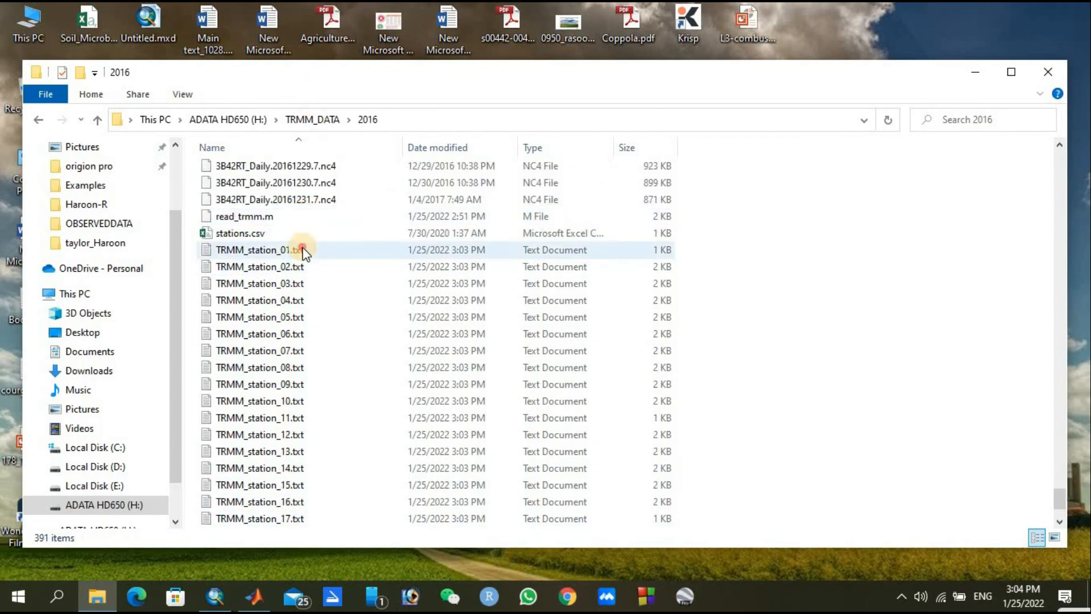
double_click(259, 249)
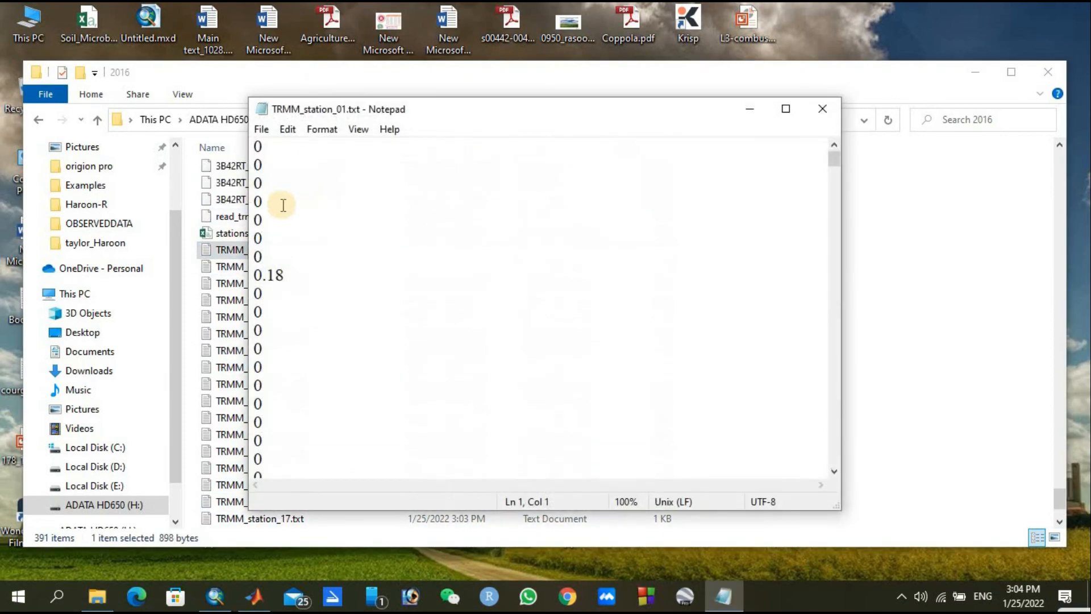
mouse_move(263, 216)
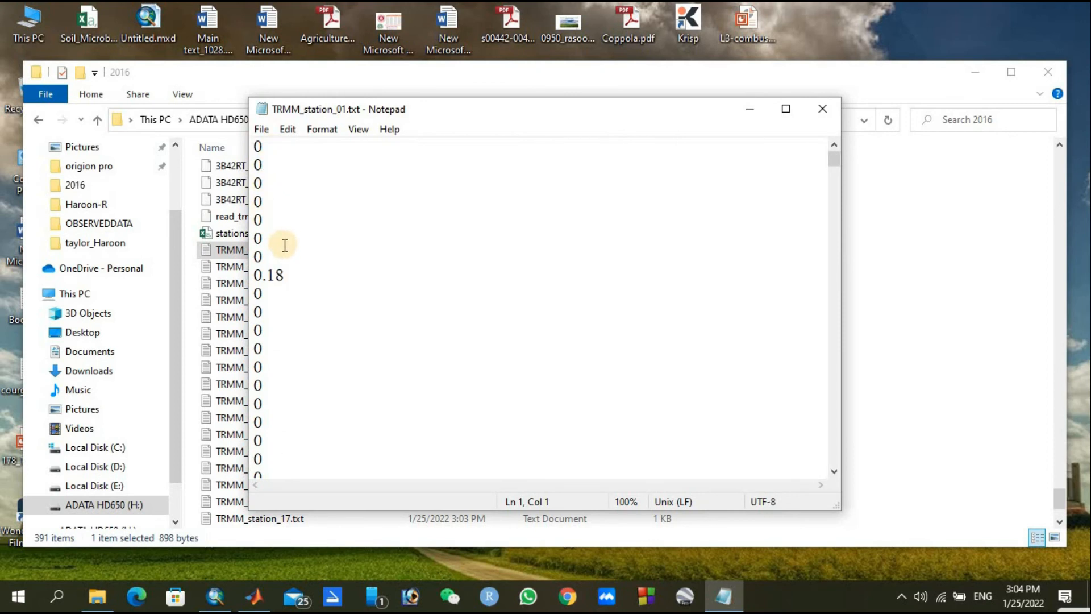
double_click(268, 275)
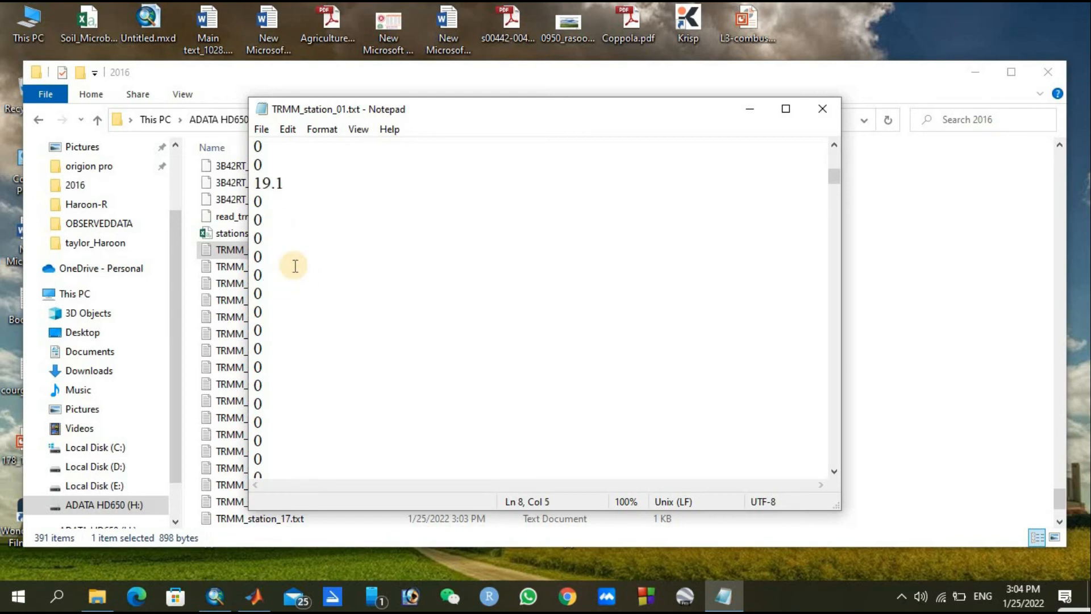
scroll(down, 3)
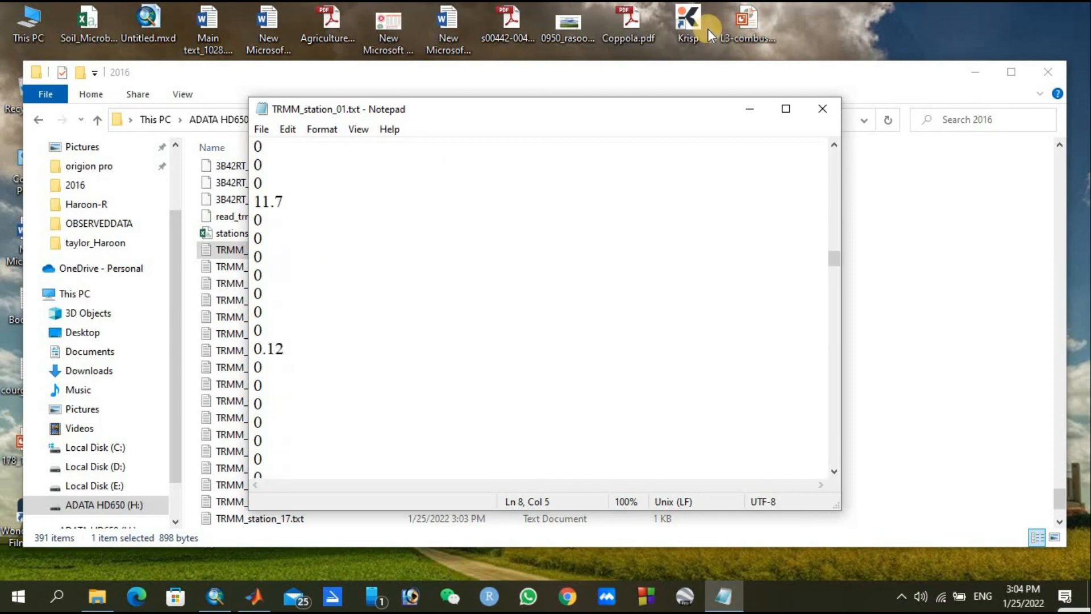
click(823, 109)
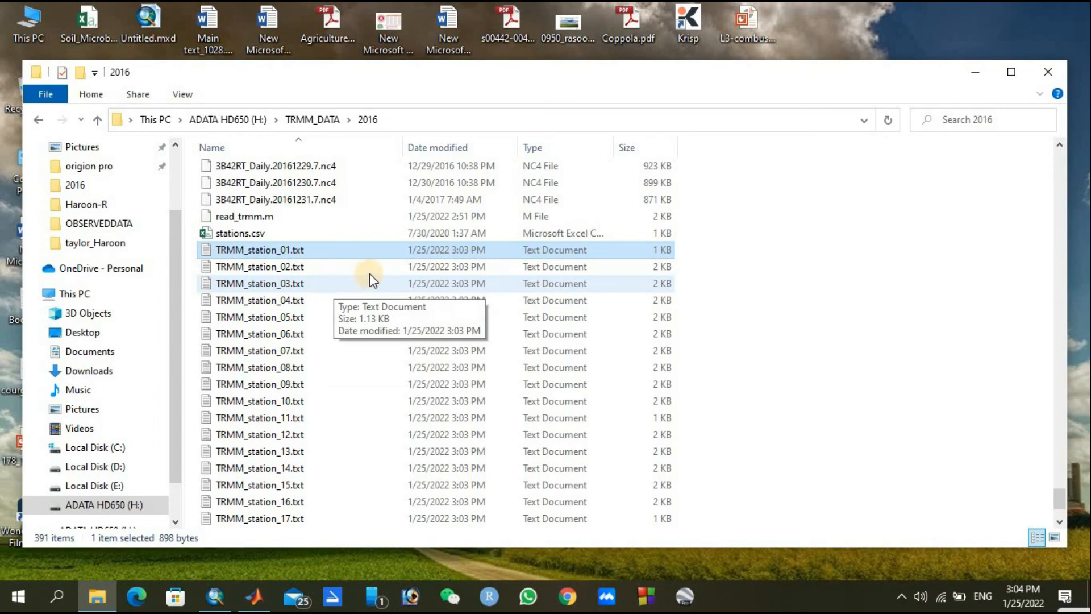
- View TRMM_station_02.txt in Notepad, showing daily rainfall values like 19.9, 34.1 and 66.1
click(259, 266)
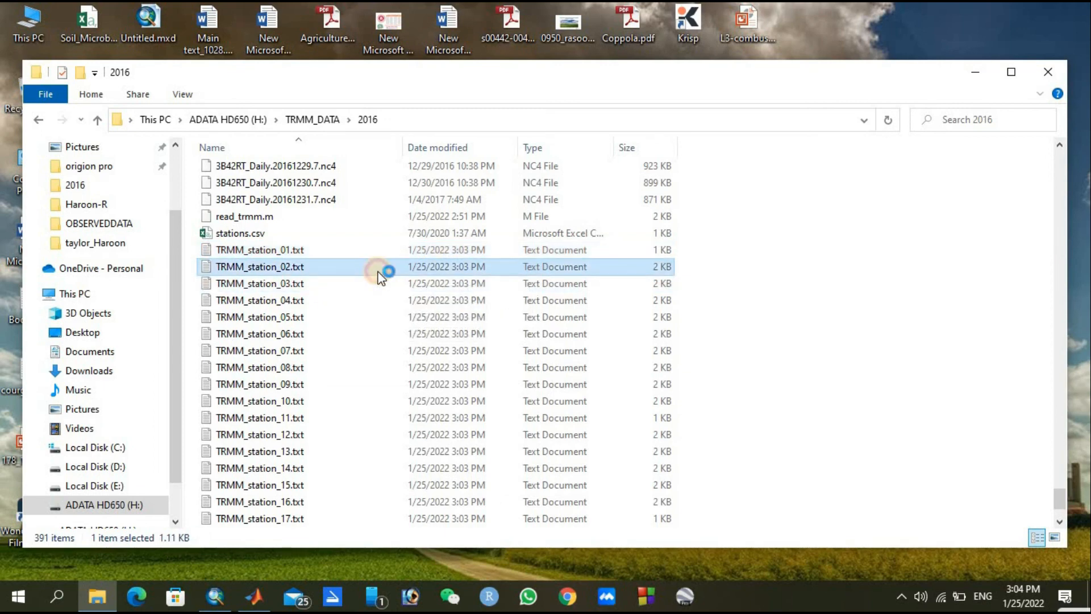
double_click(259, 266)
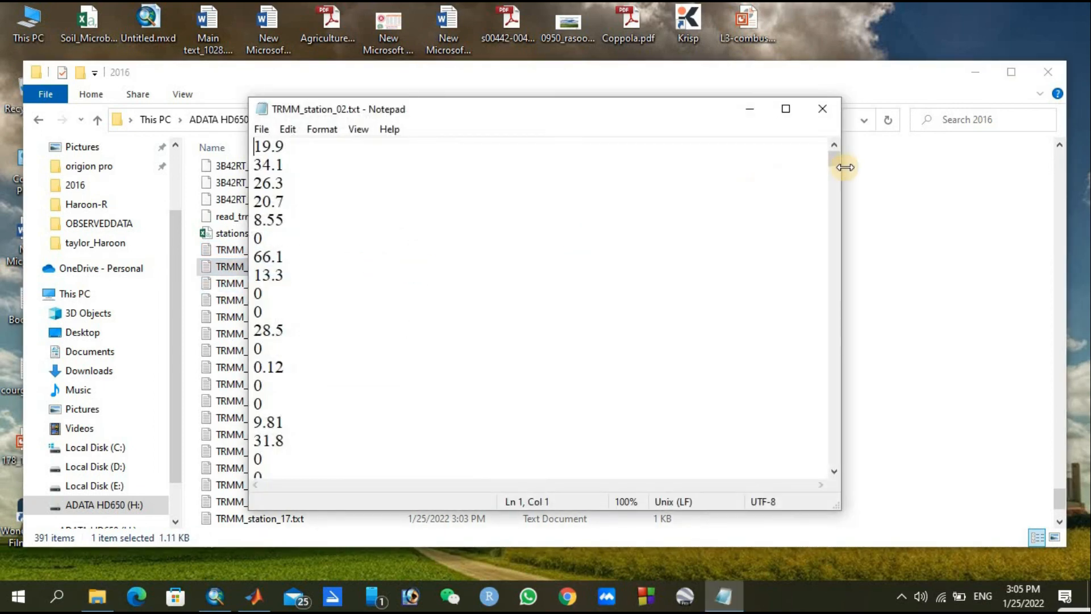
mouse_move(285, 160)
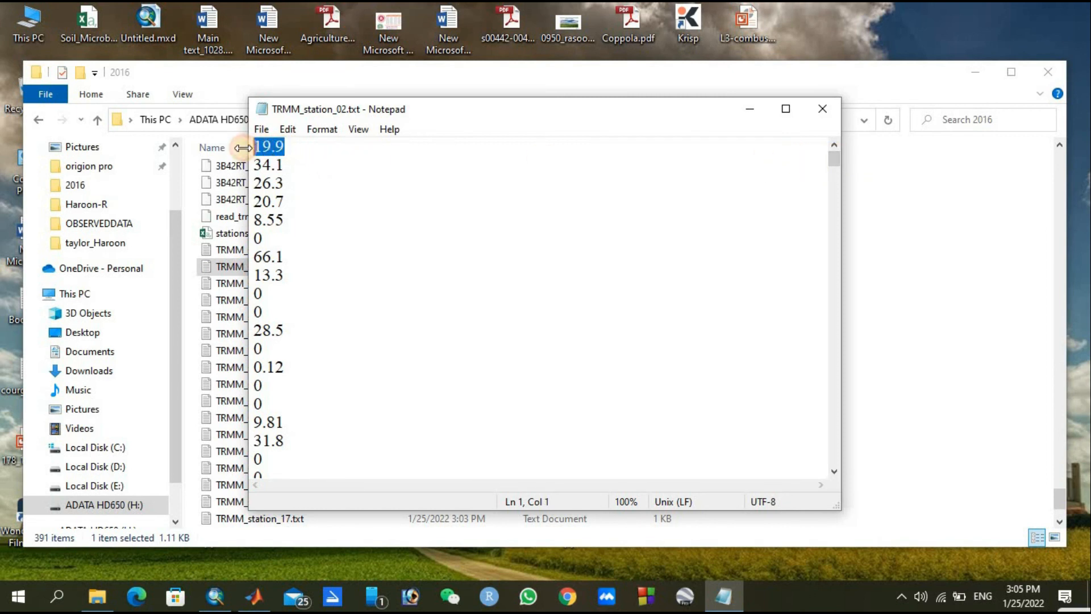
click(282, 147)
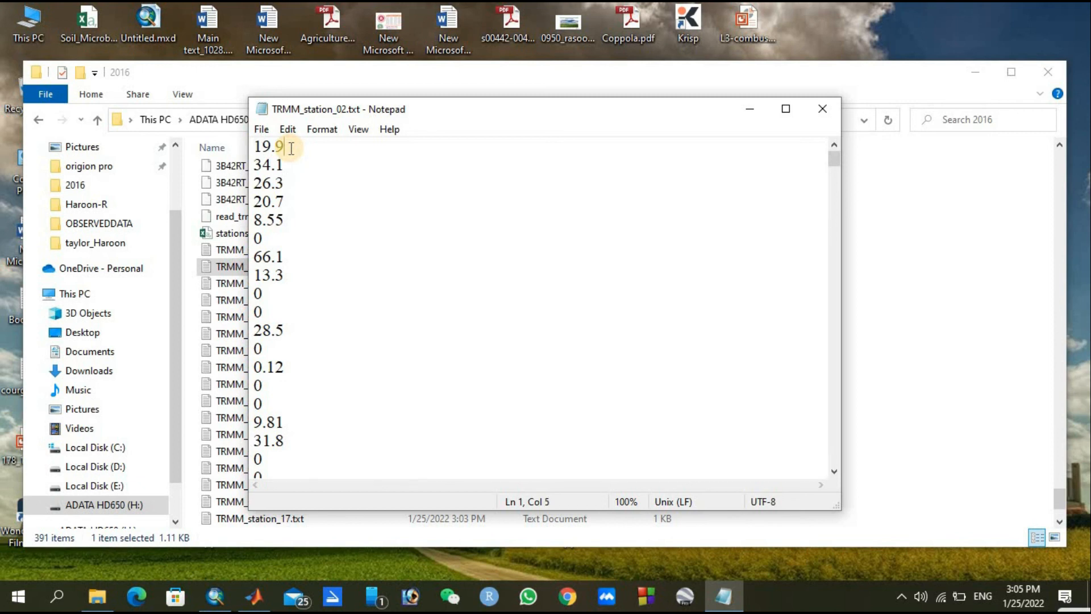
mouse_move(833, 173)
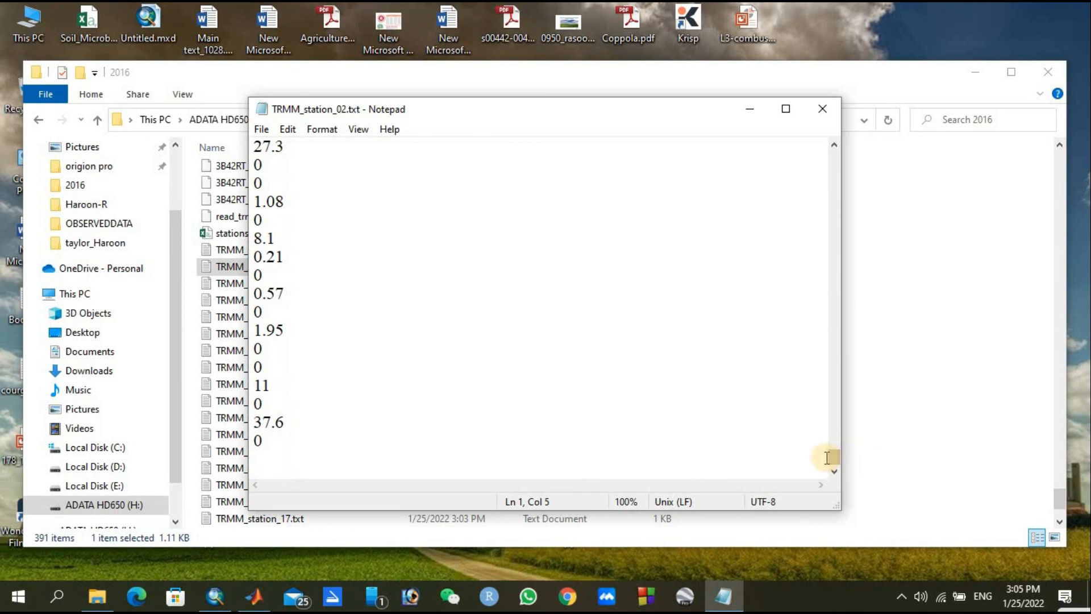
mouse_move(409, 178)
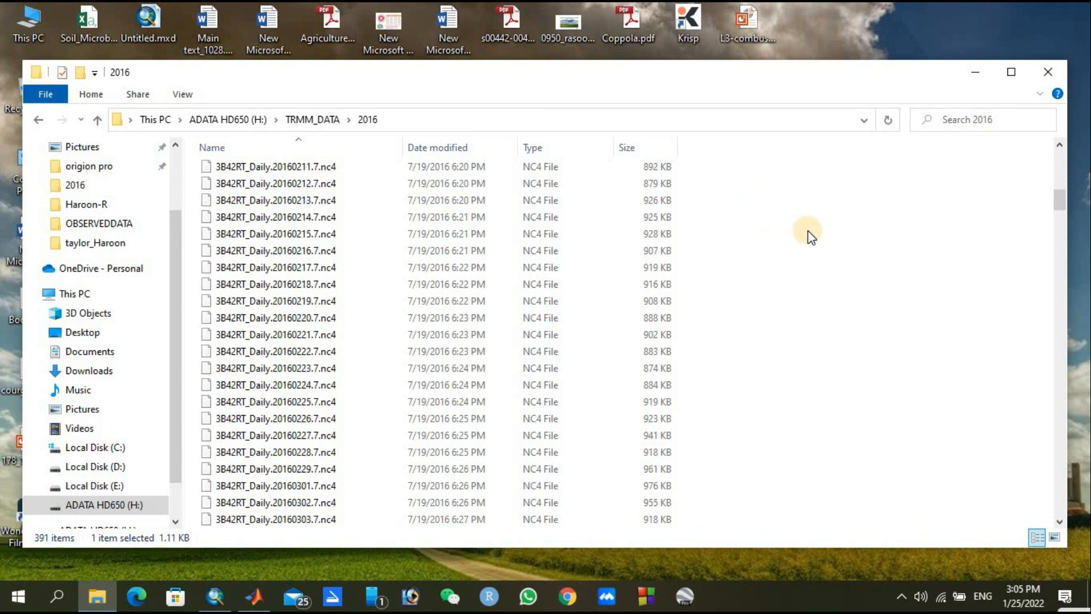
- Scroll the 2016 folder list down to the late-February and March daily NC4 files
scroll(down, 3)
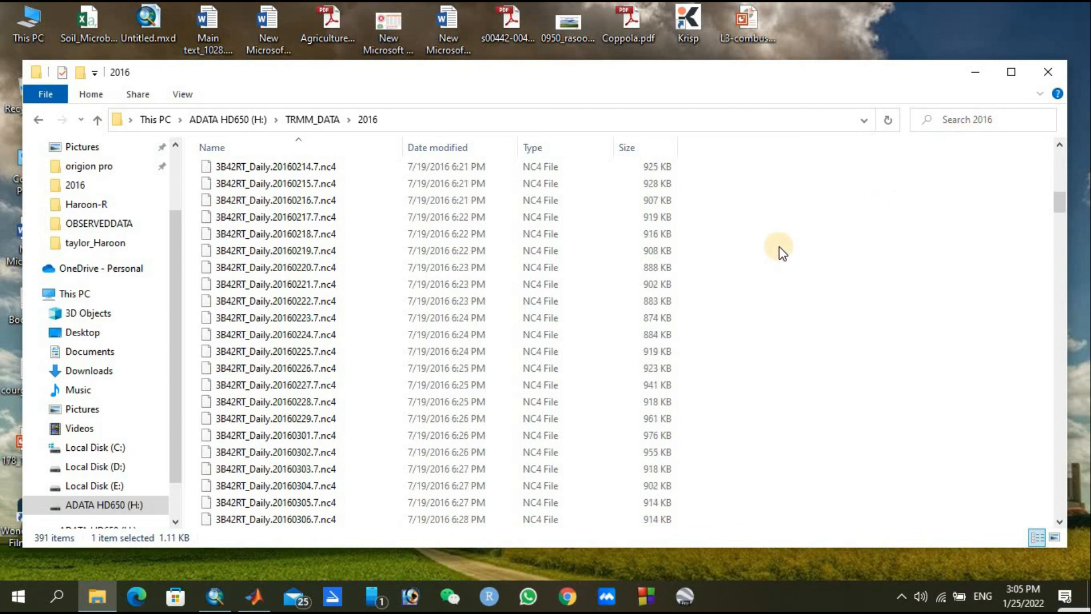
scroll(down, 3)
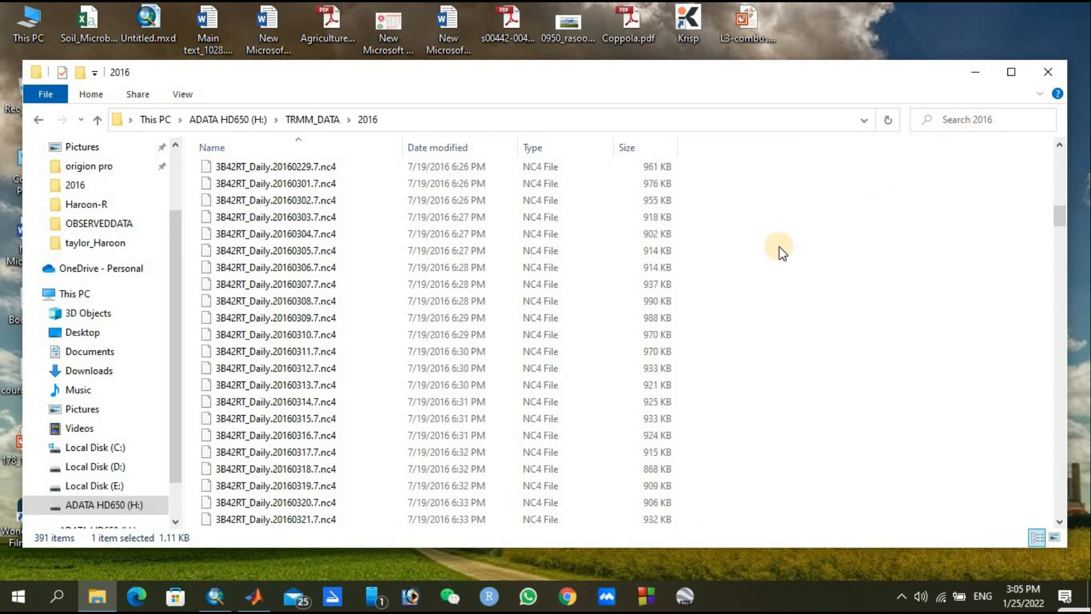